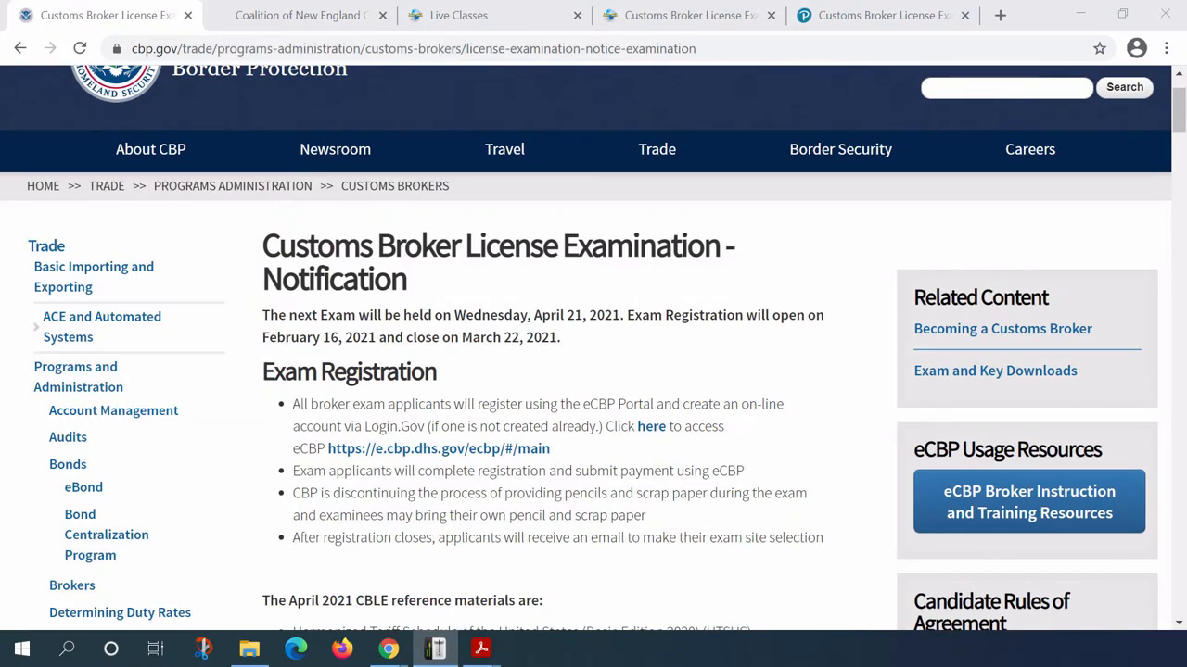
Step: Scroll the Table of Contents to Vol. 1 Chapters 2–8, General Provisions through Explanatory Notes
{"action": "left_click", "coordinate": [480, 648]}
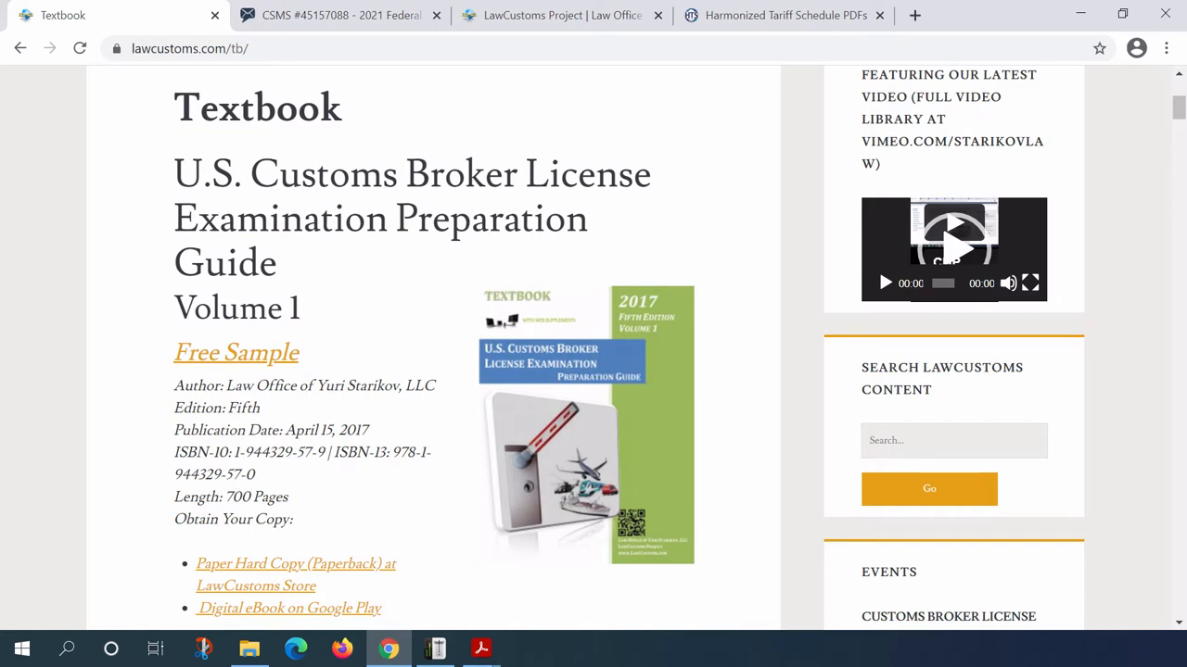
{"action": "scroll", "scroll_direction": "down", "scroll_amount": 3}
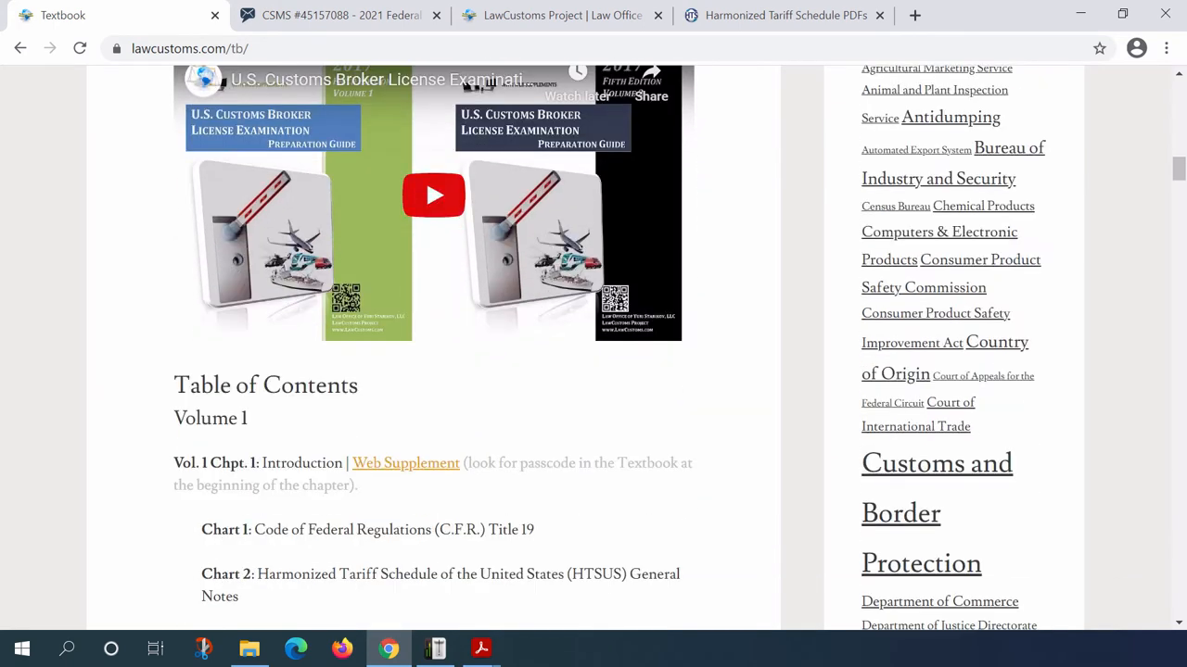
{"action": "scroll", "scroll_direction": "down", "scroll_amount": 3}
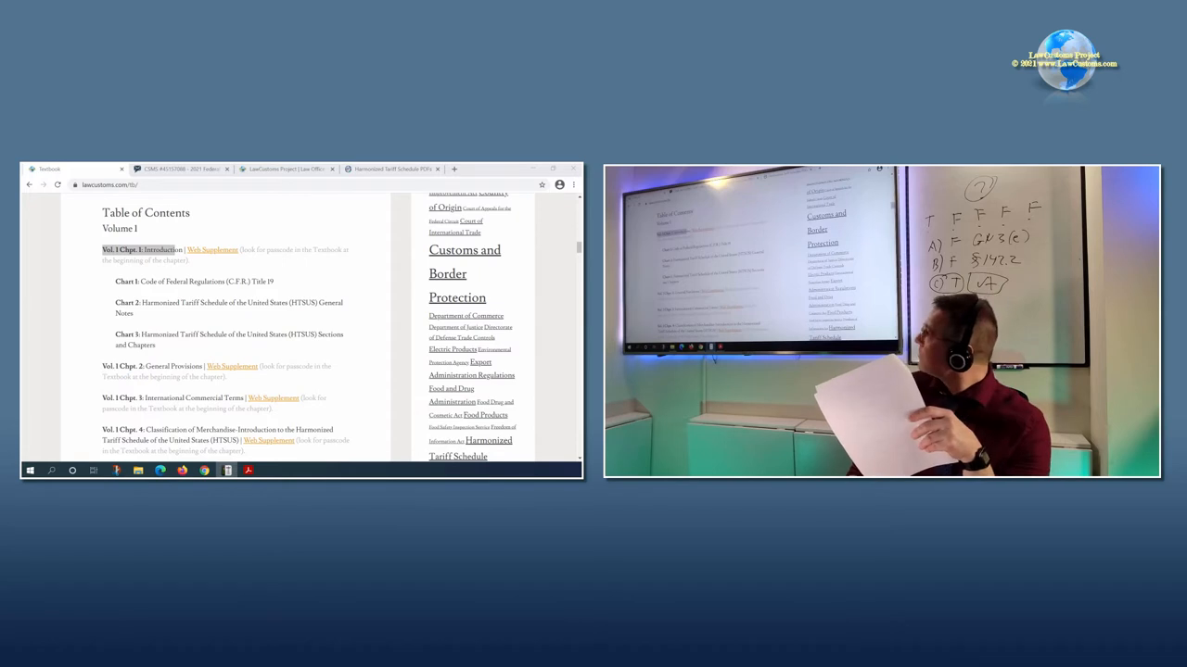
{"action": "scroll", "scroll_direction": "down", "scroll_amount": 3}
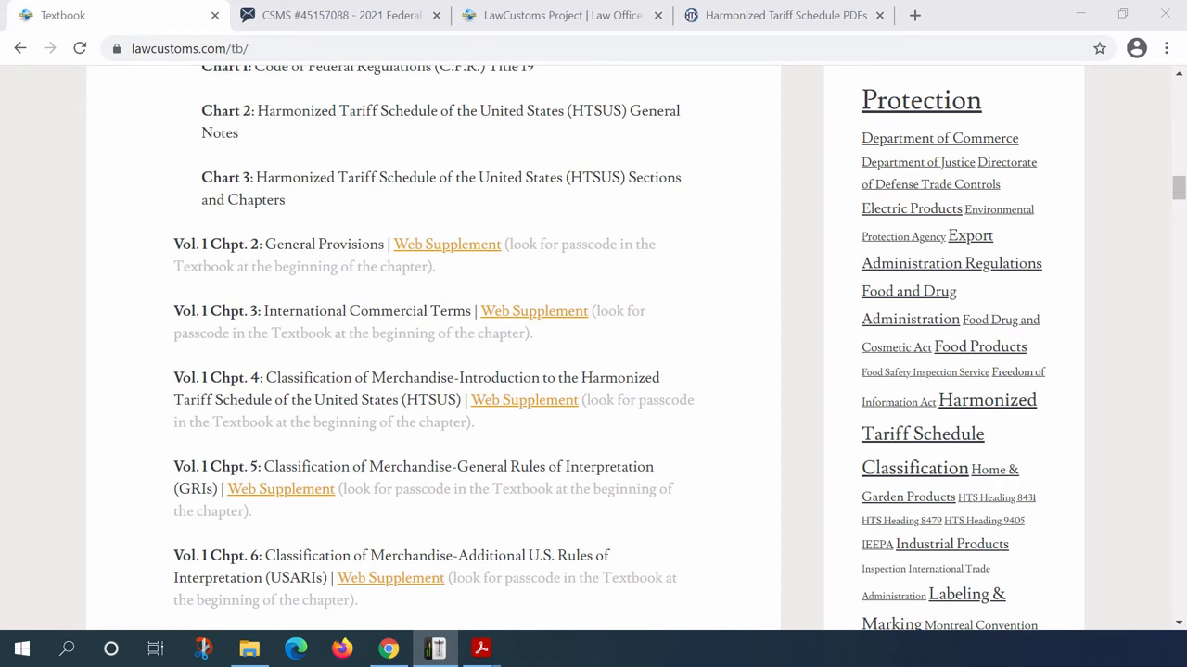
{"action": "scroll", "scroll_direction": "down", "scroll_amount": 3}
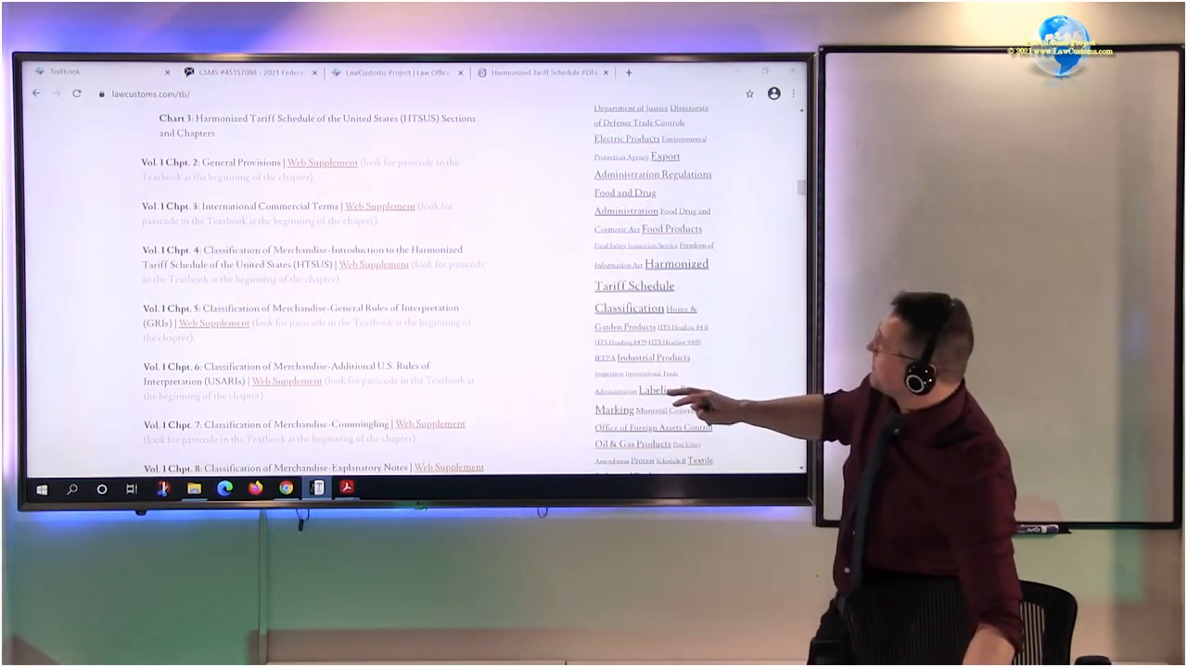
{"action": "scroll", "scroll_direction": "up", "scroll_amount": 3}
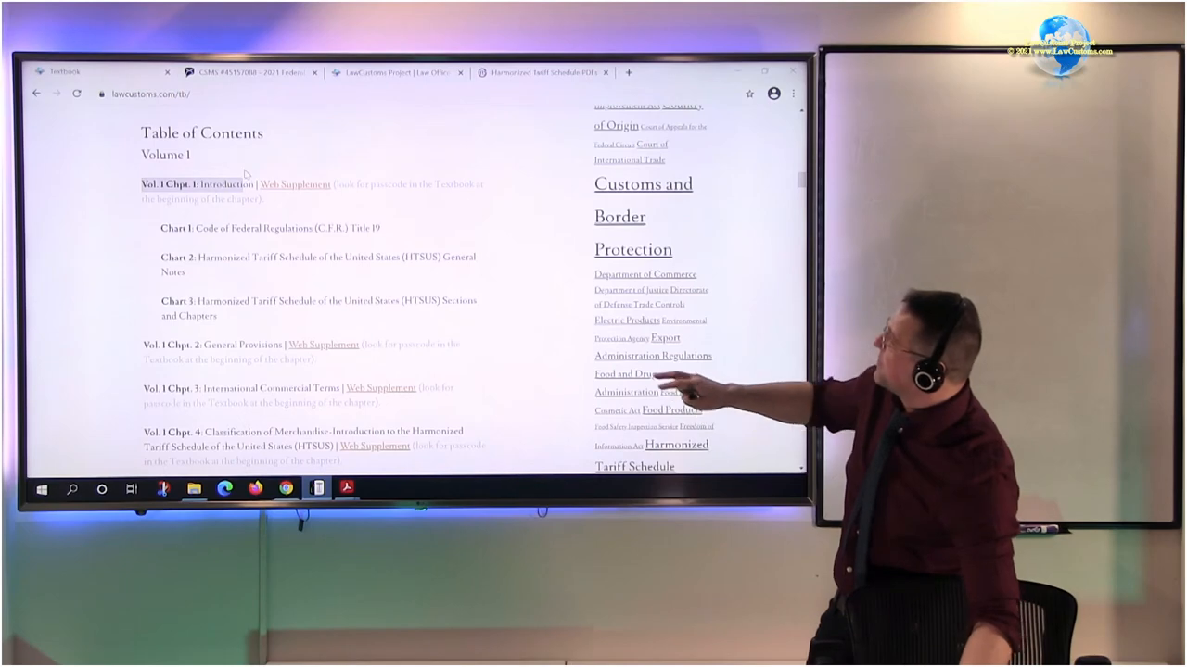
{"action": "scroll", "scroll_direction": "down", "scroll_amount": 3}
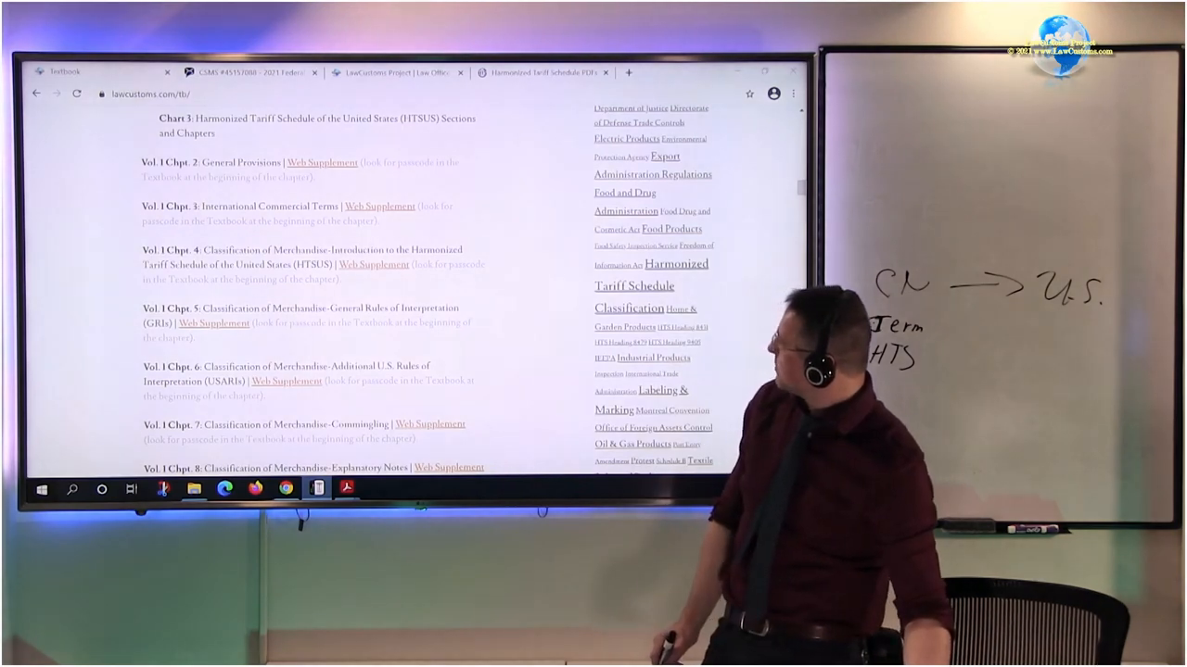
Step: Scroll the contents to Vol. 1 Chapter 9 (ISF) through Chapter 14 (Power of Attorney)
{"action": "scroll", "scroll_direction": "down", "scroll_amount": 3}
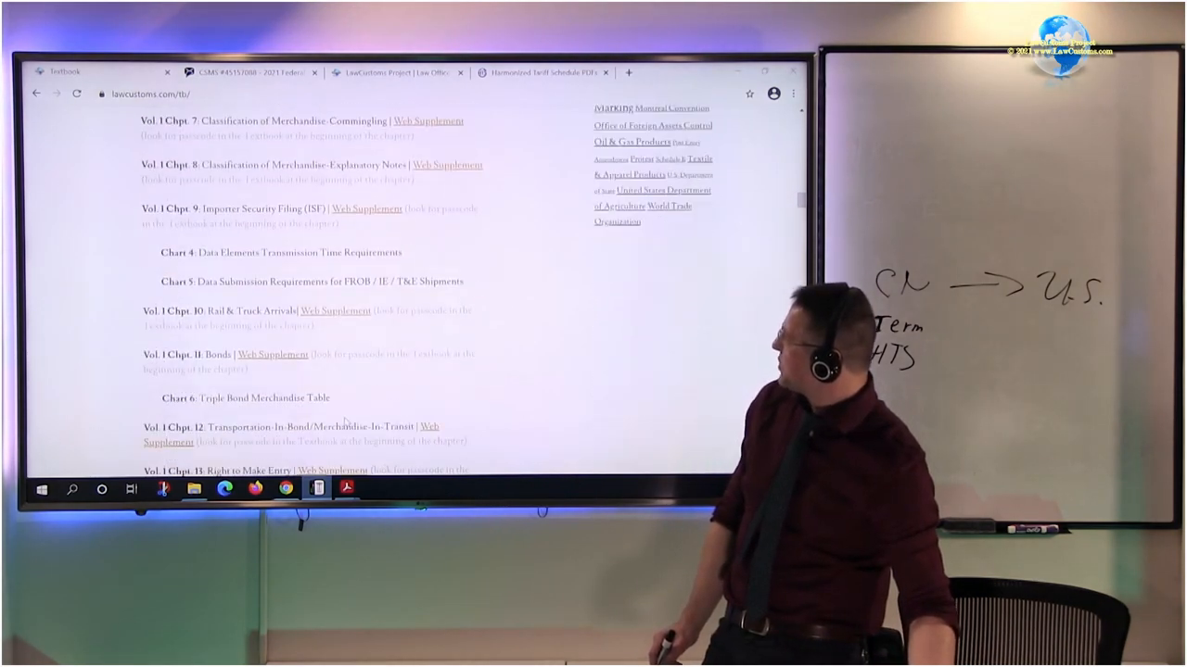
{"action": "scroll", "scroll_direction": "down", "scroll_amount": 3}
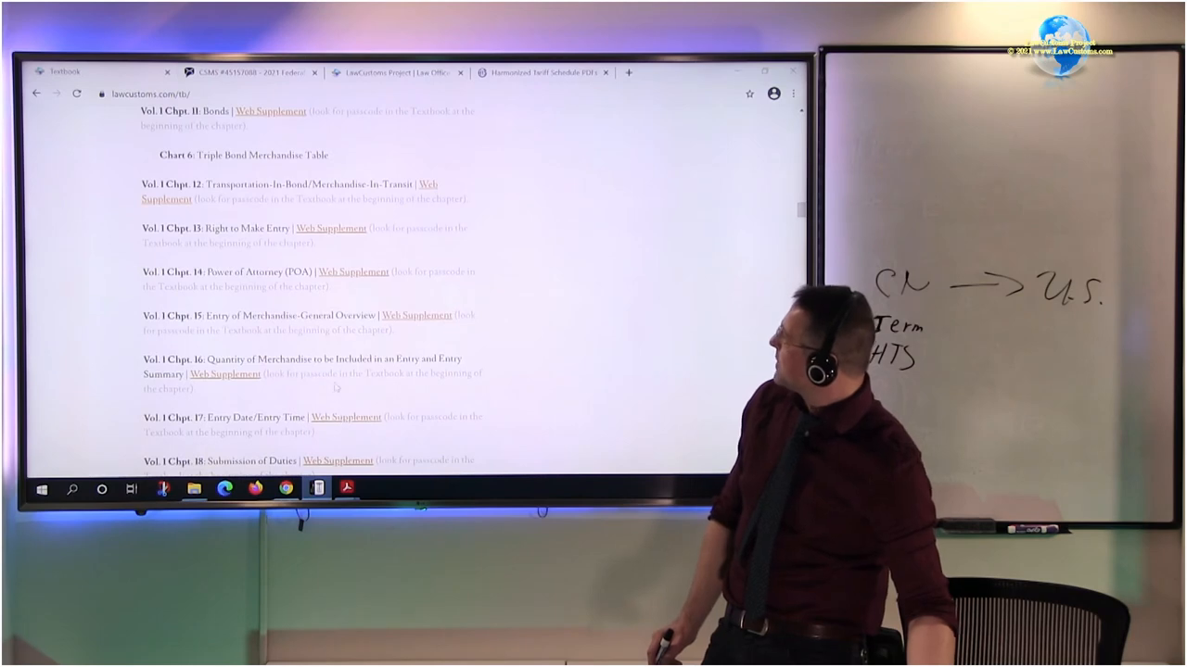
{"action": "scroll", "scroll_direction": "up", "scroll_amount": 3}
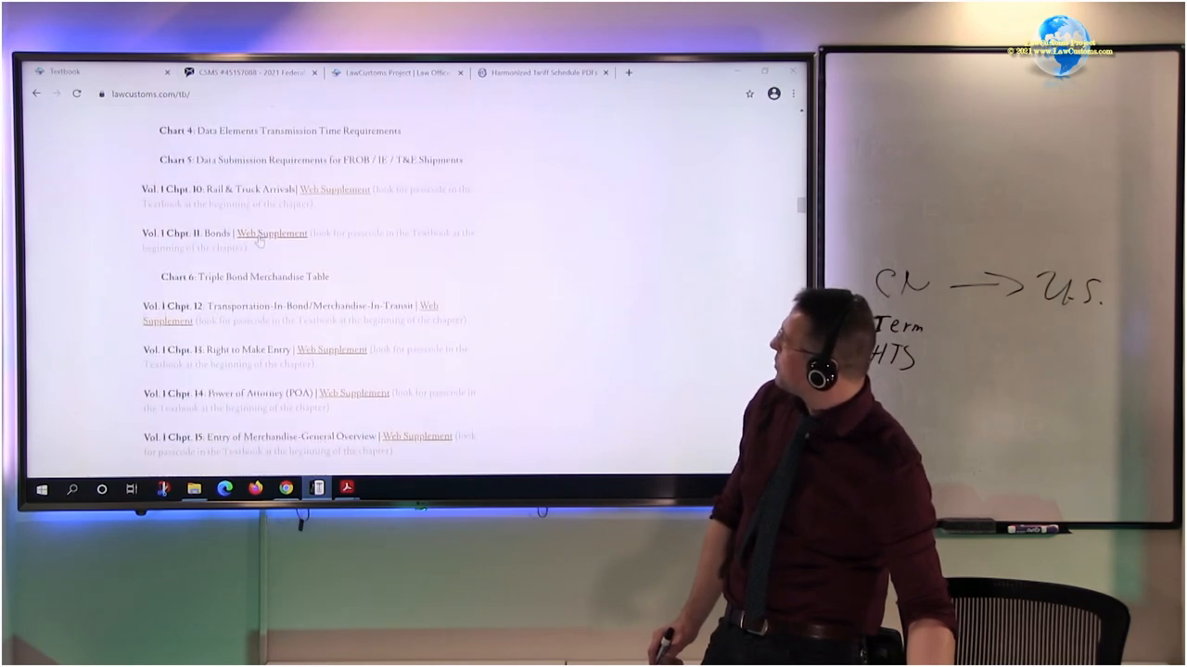
{"action": "scroll", "scroll_direction": "up", "scroll_amount": 3}
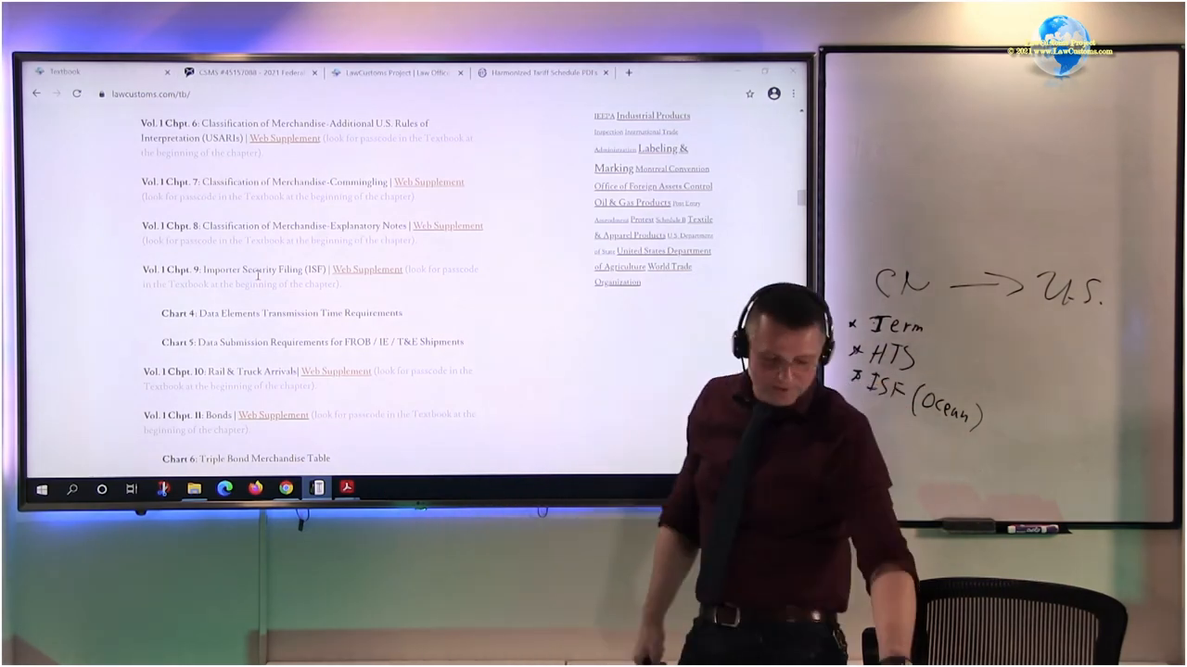
{"action": "scroll", "scroll_direction": "down", "scroll_amount": 3}
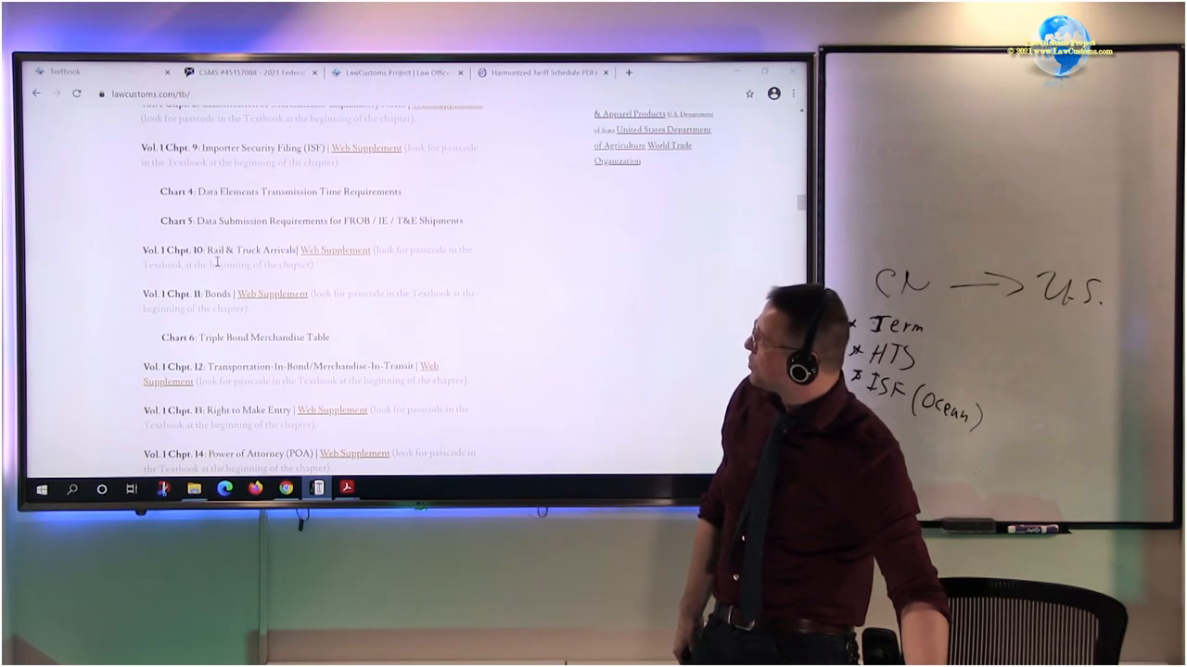
Step: Highlight the word 'Power' in the Chapter 14 title
{"action": "left_click_drag", "start_coordinate": [211, 250], "coordinate": [208, 265]}
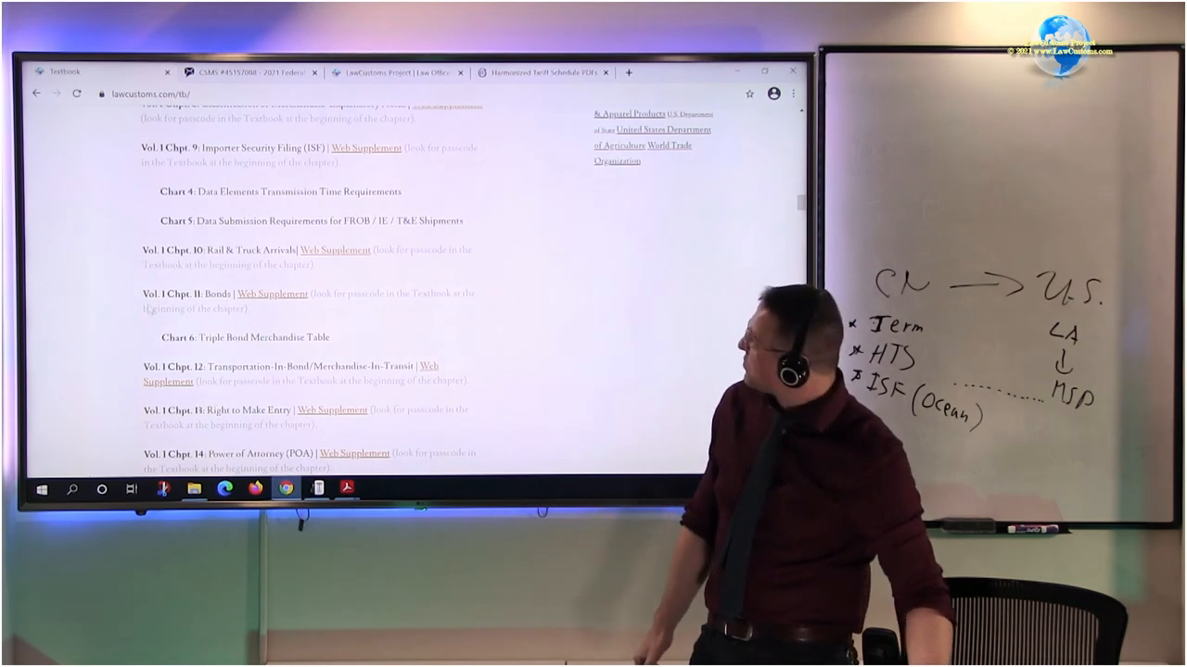
{"action": "scroll", "scroll_direction": "down", "scroll_amount": 3}
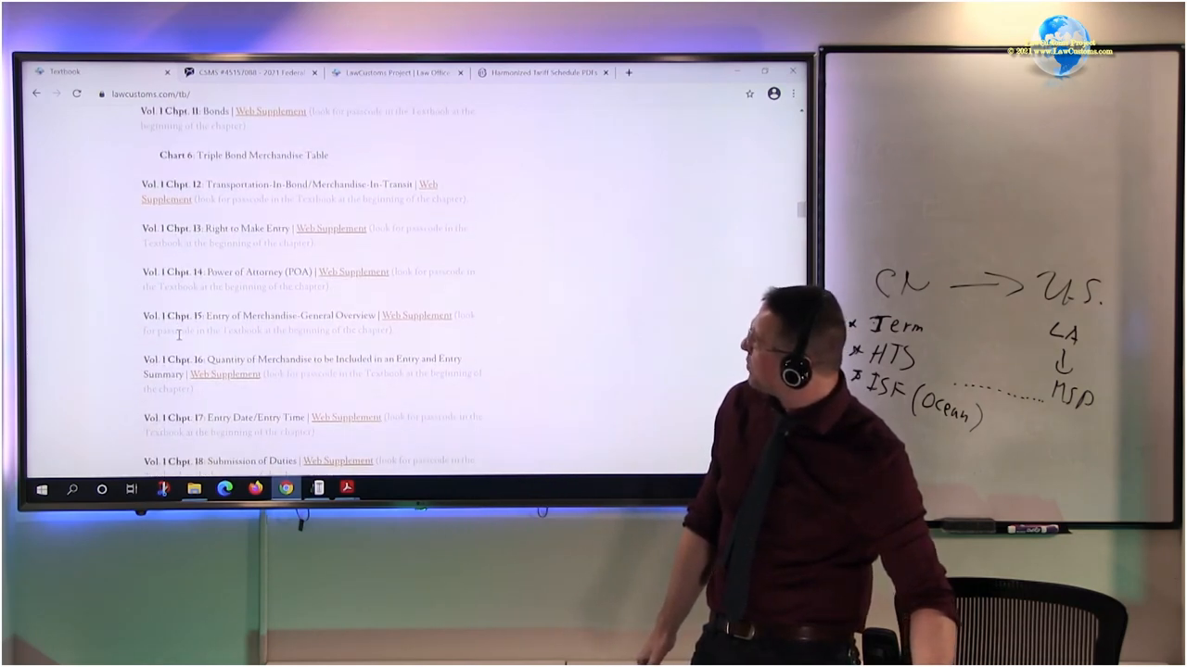
{"action": "scroll", "scroll_direction": "down", "scroll_amount": 3}
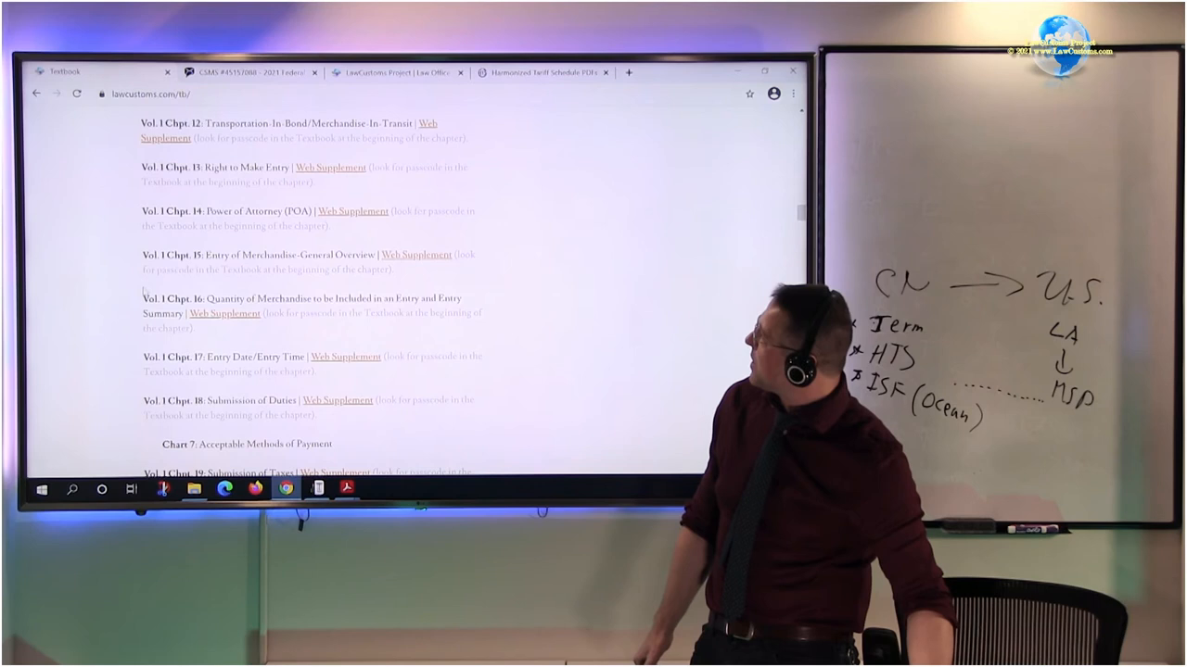
{"action": "scroll", "scroll_direction": "up", "scroll_amount": 3}
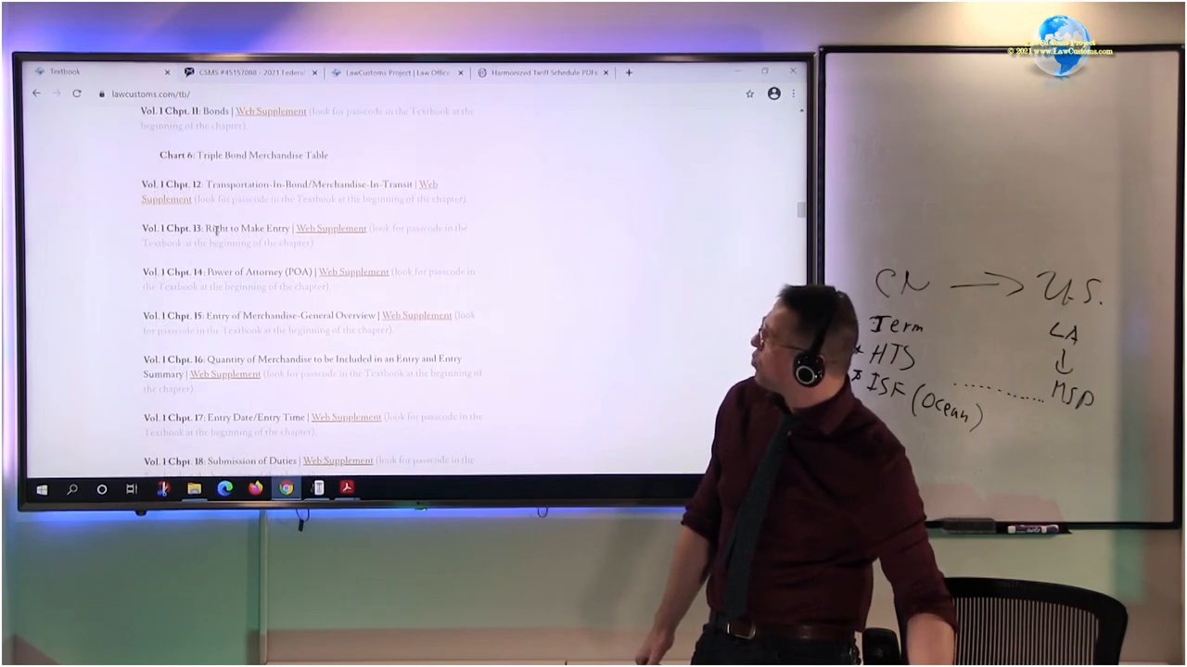
{"action": "double_click", "coordinate": [215, 228]}
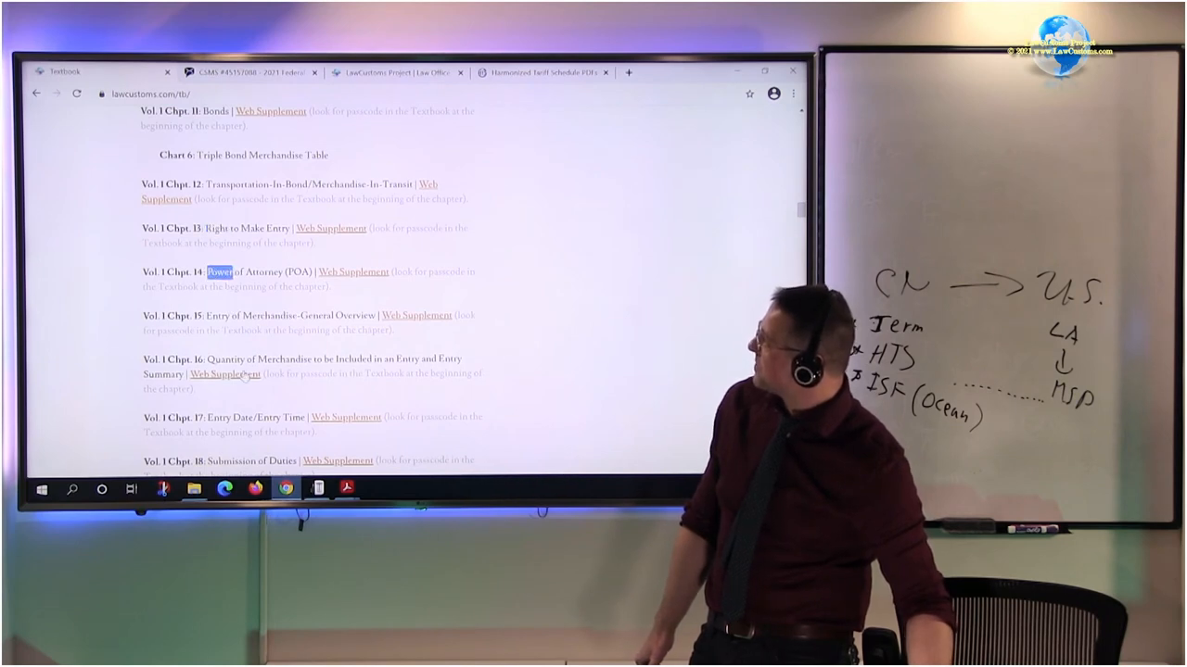
Step: Scroll down to Chapters 34–38, Partner Government Agencies through Country of Origin Marking
{"action": "scroll", "scroll_direction": "down", "scroll_amount": 3}
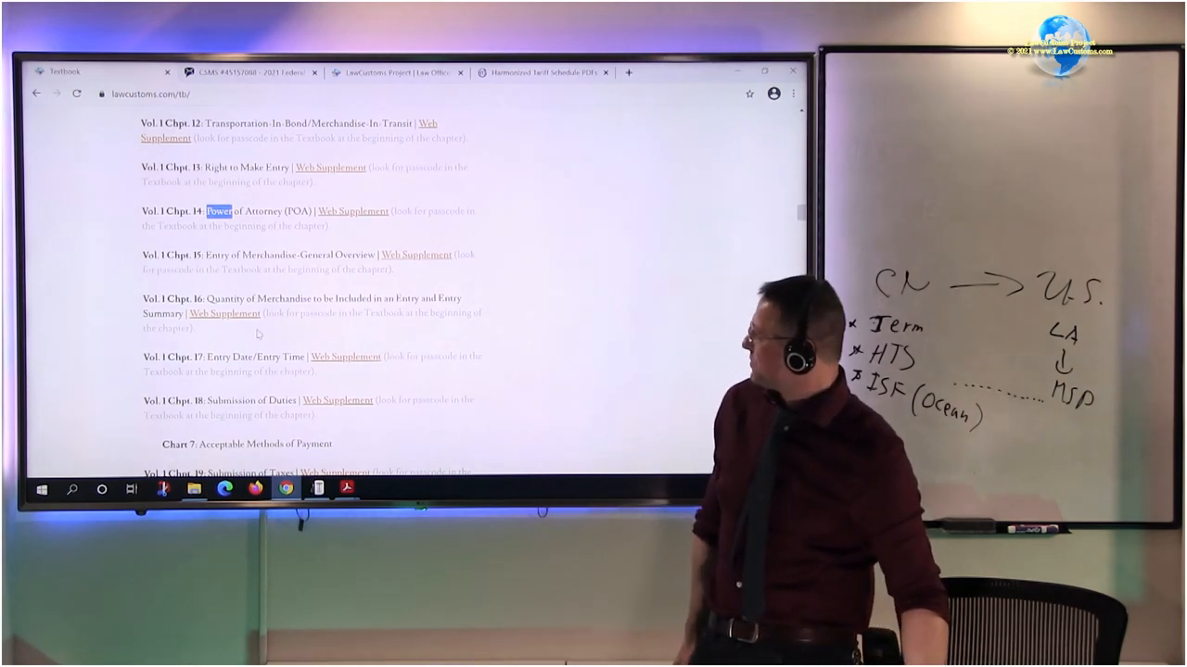
{"action": "scroll", "scroll_direction": "down", "scroll_amount": 3}
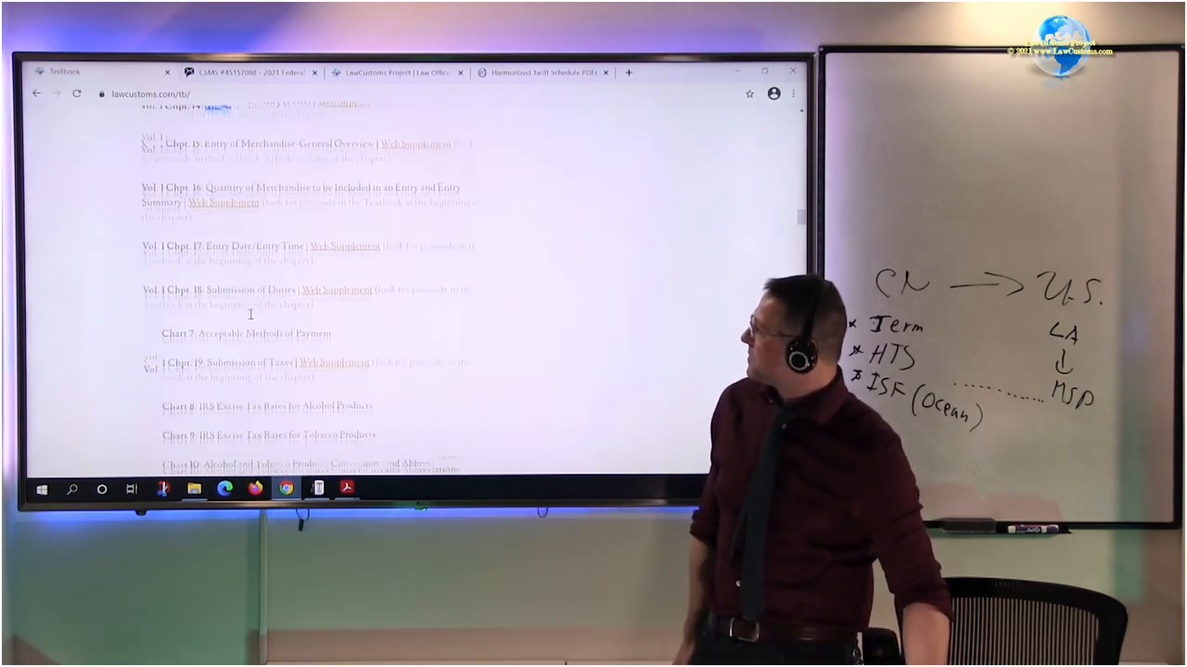
{"action": "scroll", "scroll_direction": "down", "scroll_amount": 3}
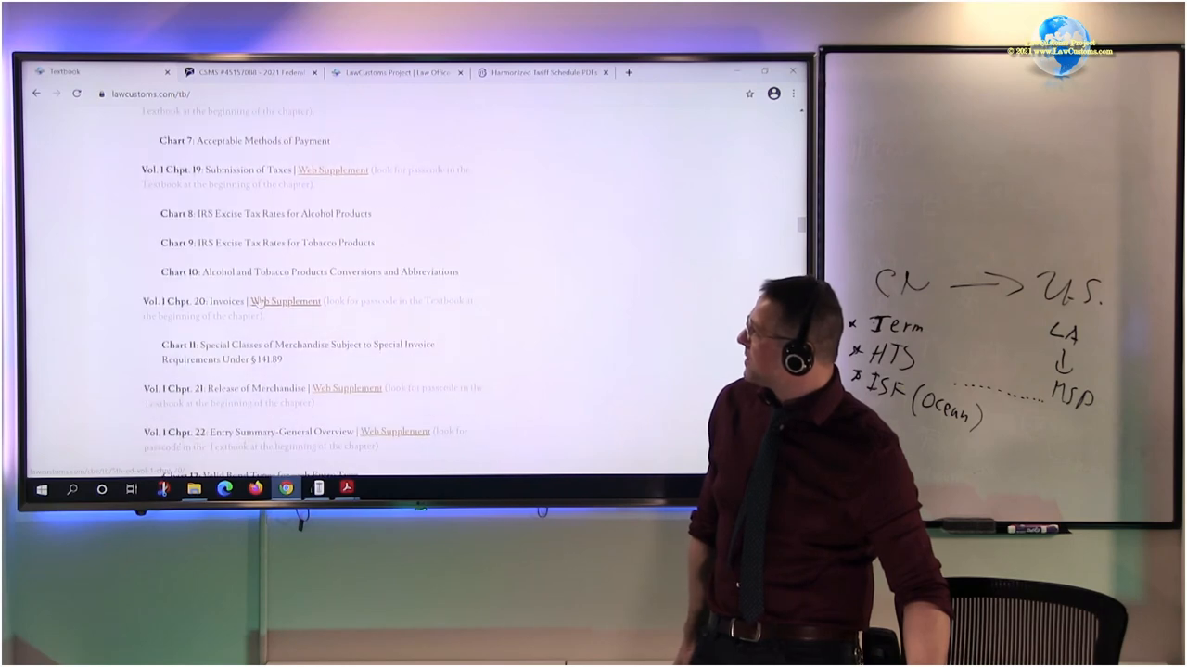
{"action": "scroll", "scroll_direction": "down", "scroll_amount": 3}
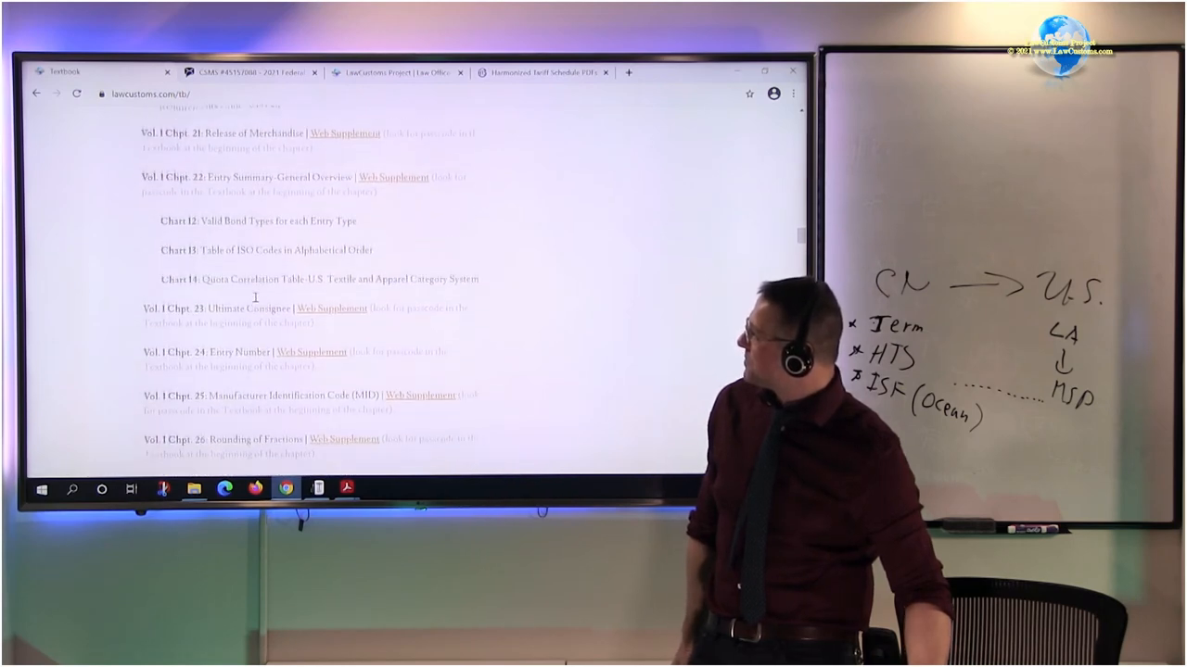
{"action": "scroll", "scroll_direction": "down", "scroll_amount": 3}
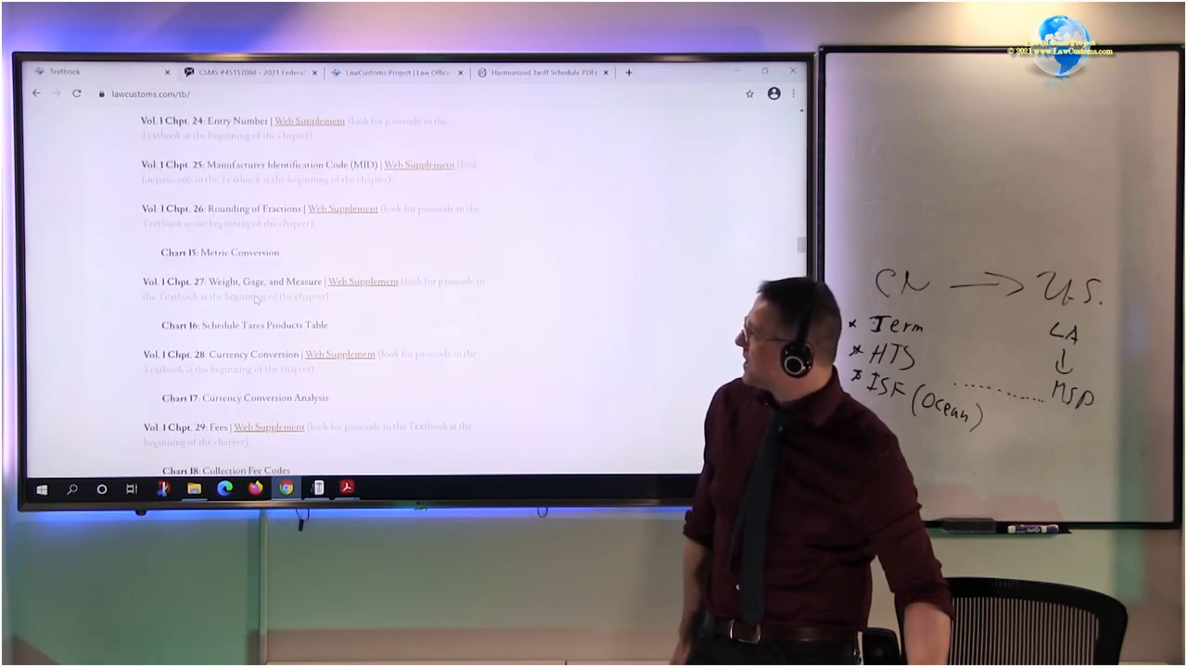
{"action": "scroll", "scroll_direction": "down", "scroll_amount": 3}
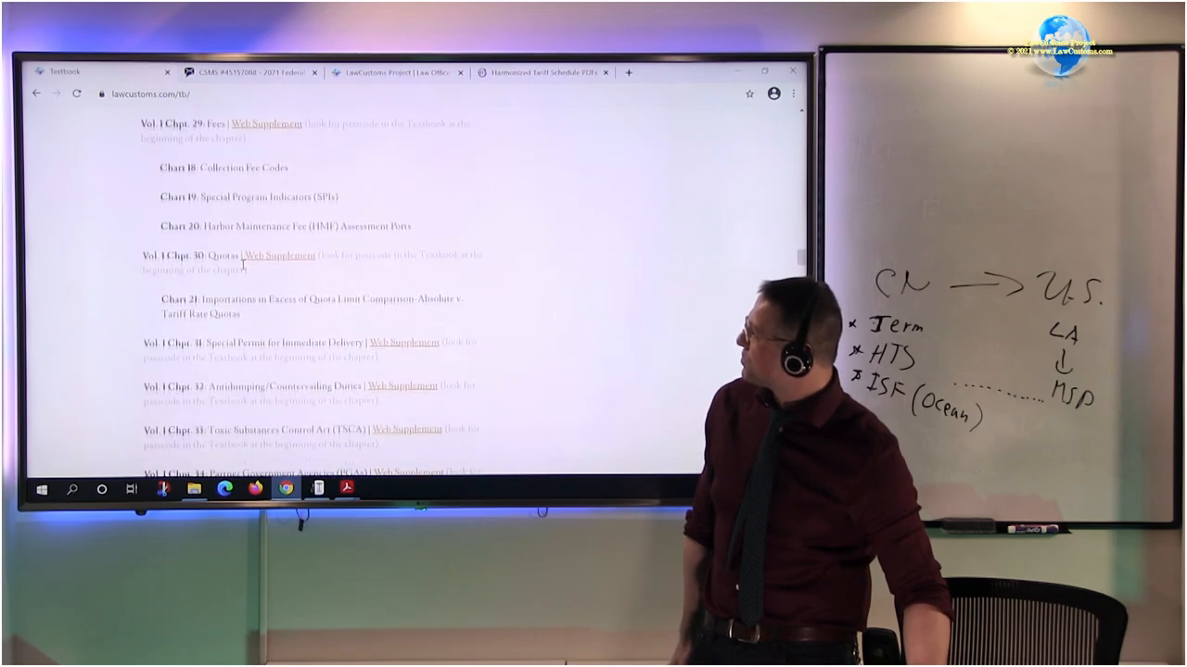
{"action": "scroll", "scroll_direction": "down", "scroll_amount": 3}
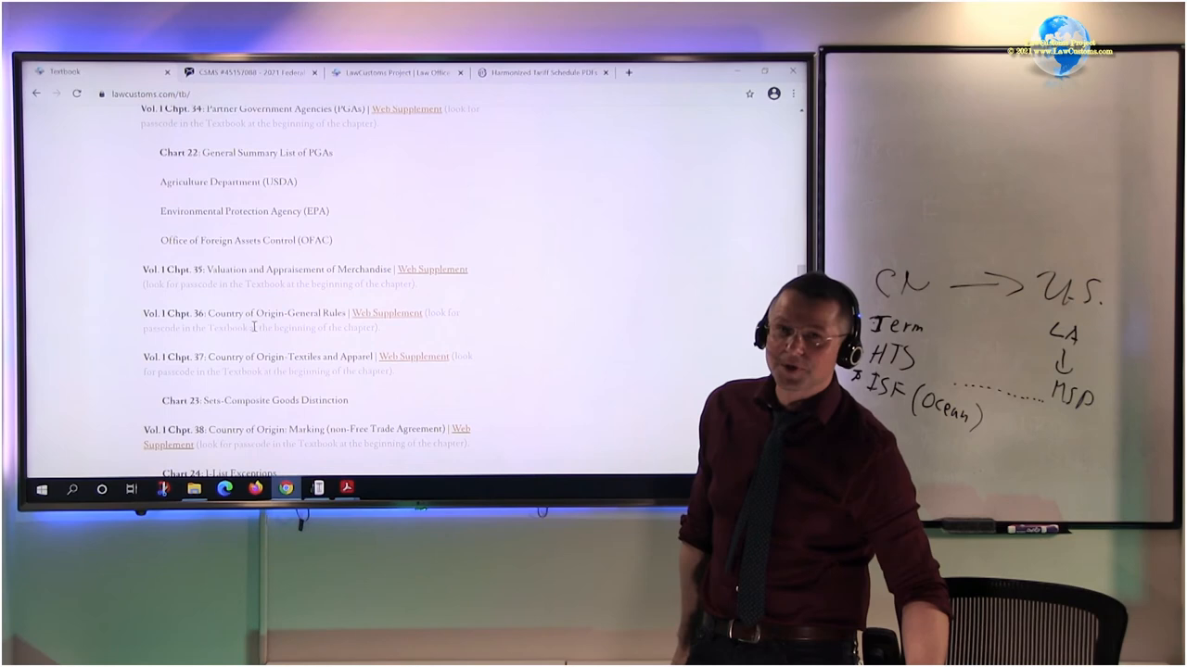
Step: Scroll past Vol. 1 free trade agreement Chapters 41–52 to the Volume 2 heading
{"action": "scroll", "scroll_direction": "down", "scroll_amount": 3}
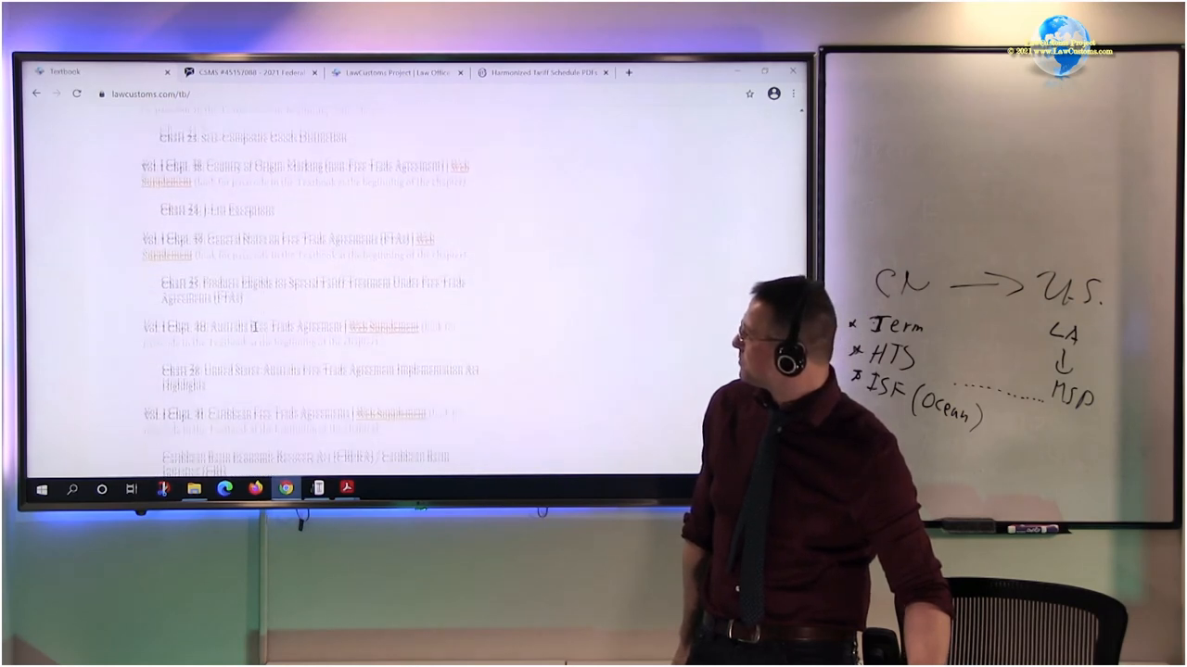
{"action": "scroll", "scroll_direction": "down", "scroll_amount": 3}
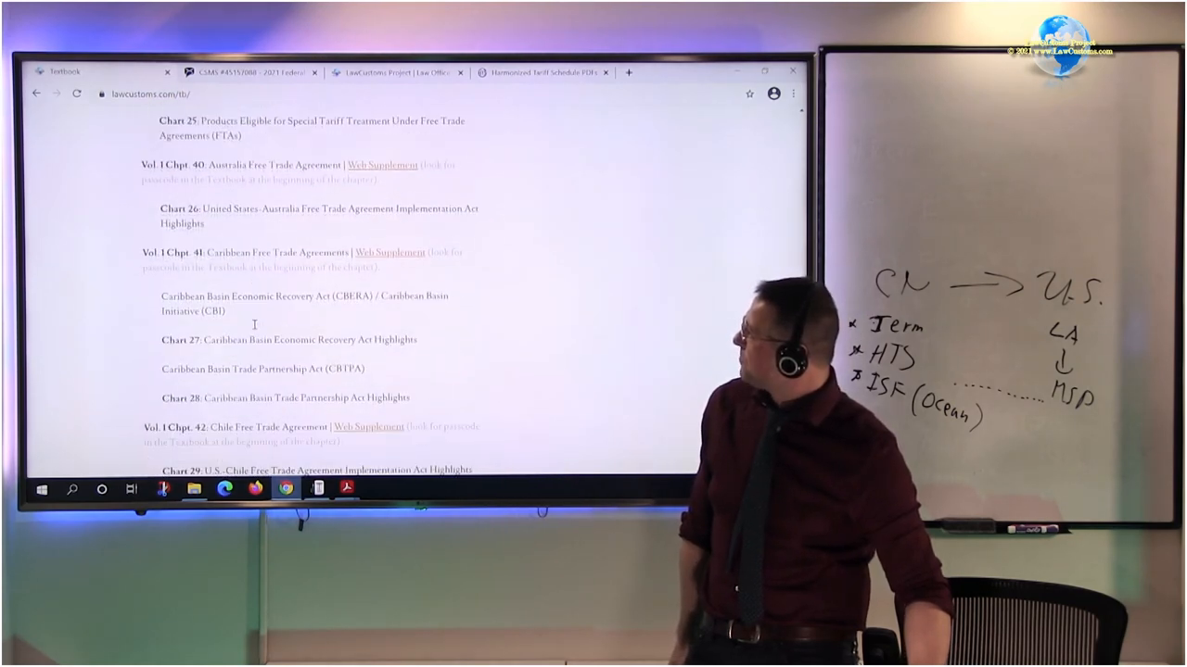
{"action": "scroll", "scroll_direction": "down", "scroll_amount": 3}
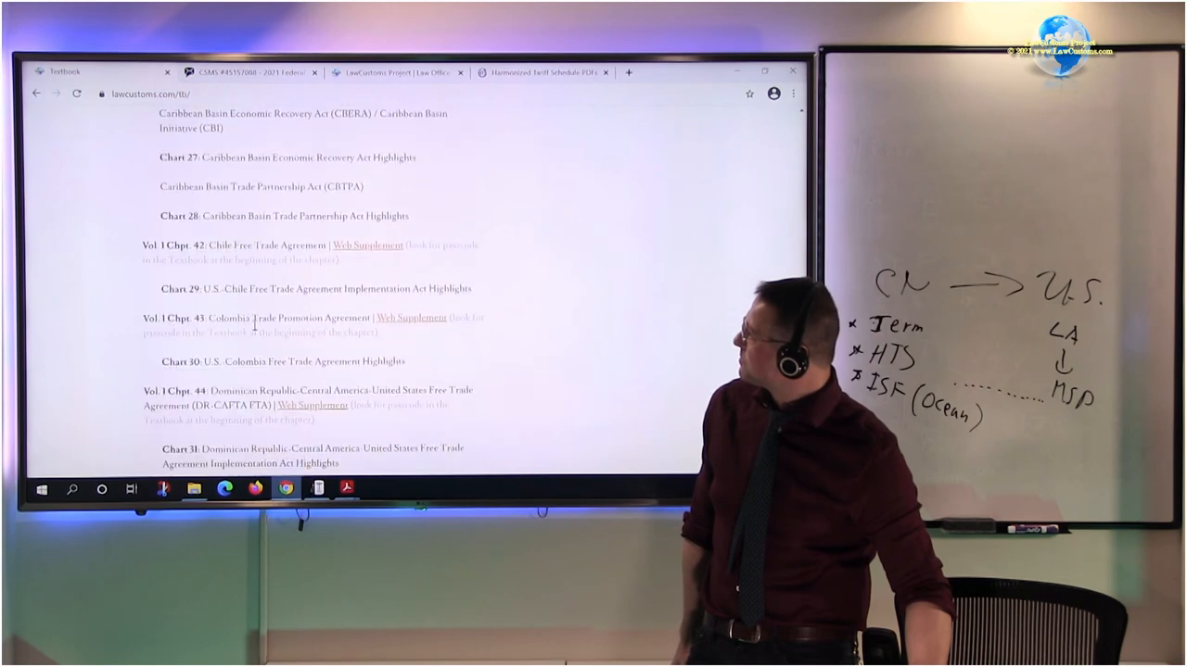
{"action": "scroll", "scroll_direction": "down", "scroll_amount": 3}
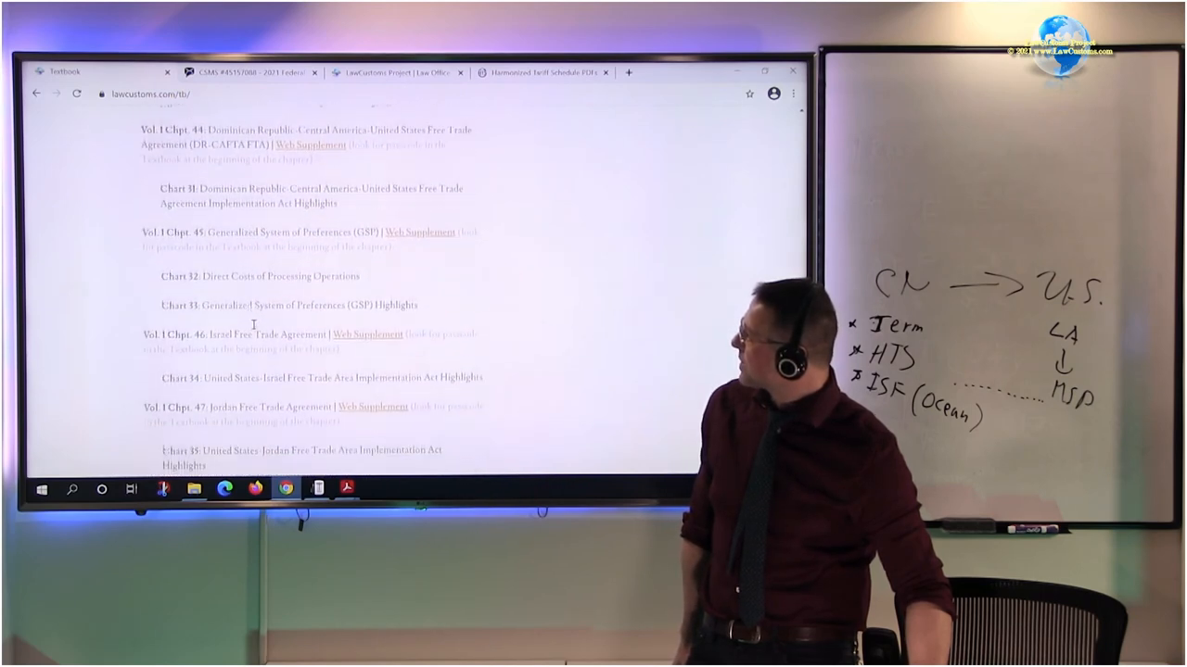
{"action": "scroll", "scroll_direction": "down", "scroll_amount": 3}
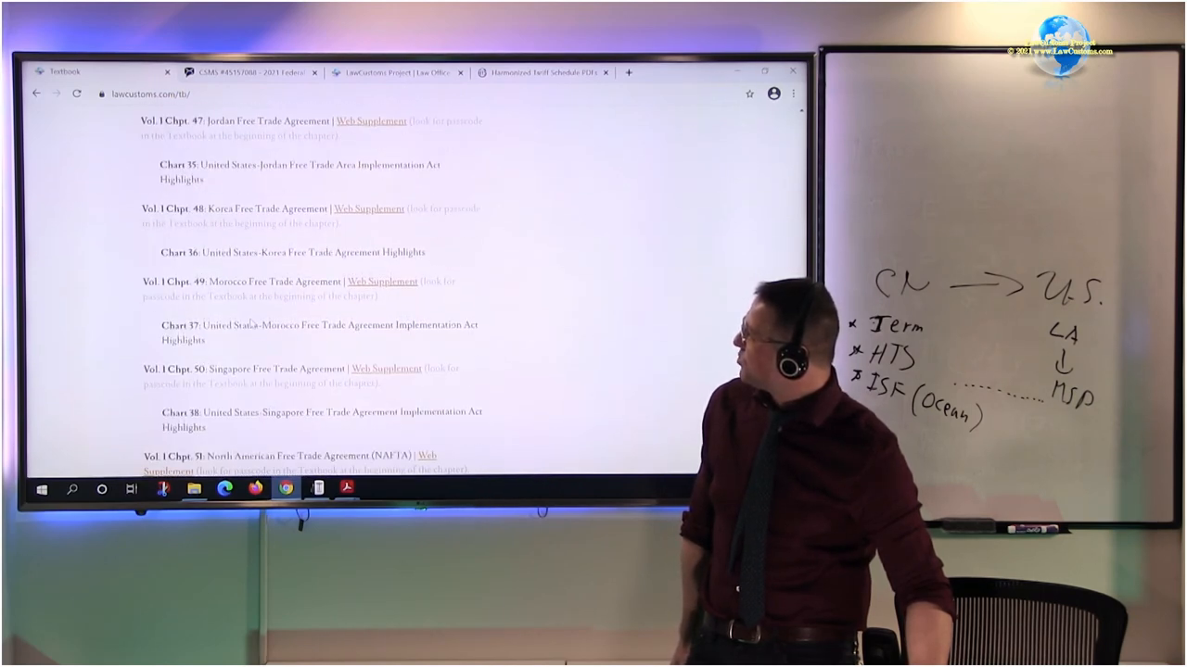
{"action": "scroll", "scroll_direction": "down", "scroll_amount": 3}
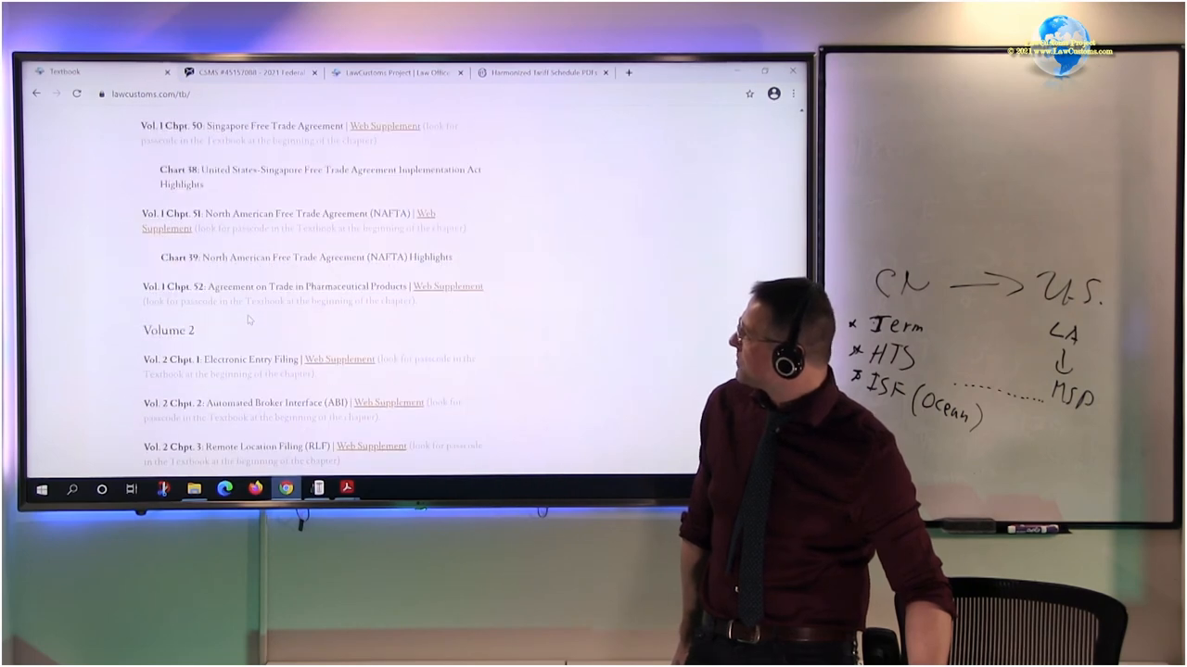
Step: Scroll to Vol. 2 Chapters 23–25 and drawback charts, highlighting 'Administrative' in Chapter 21
{"action": "scroll", "scroll_direction": "down", "scroll_amount": 3}
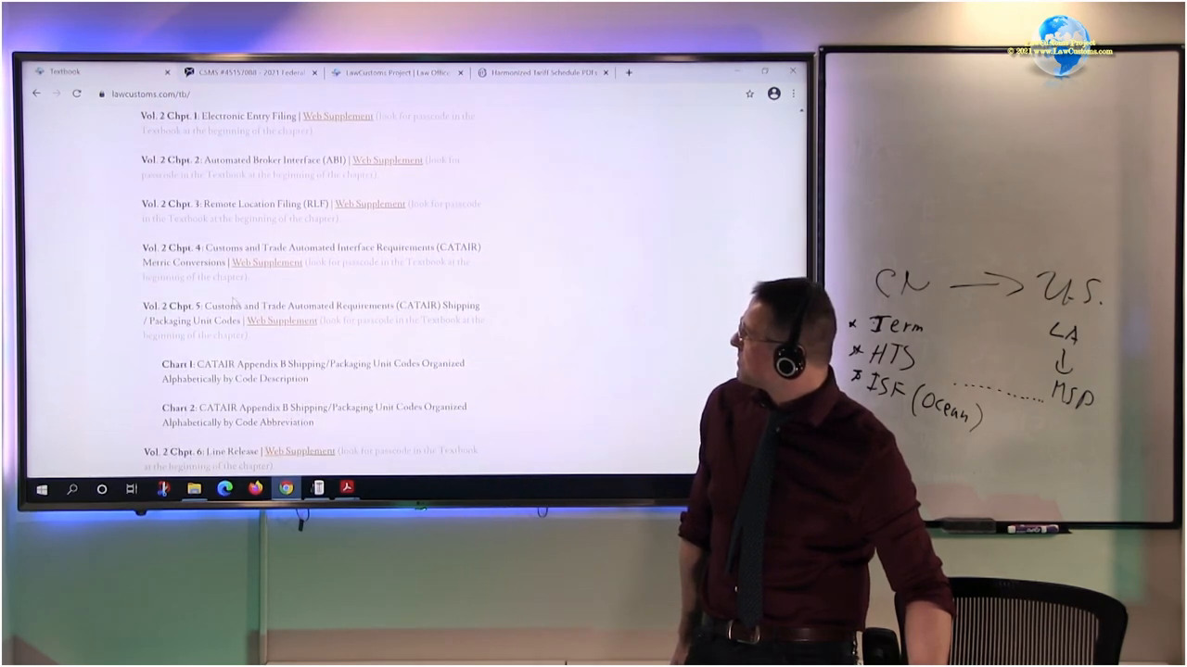
{"action": "scroll", "scroll_direction": "down", "scroll_amount": 3}
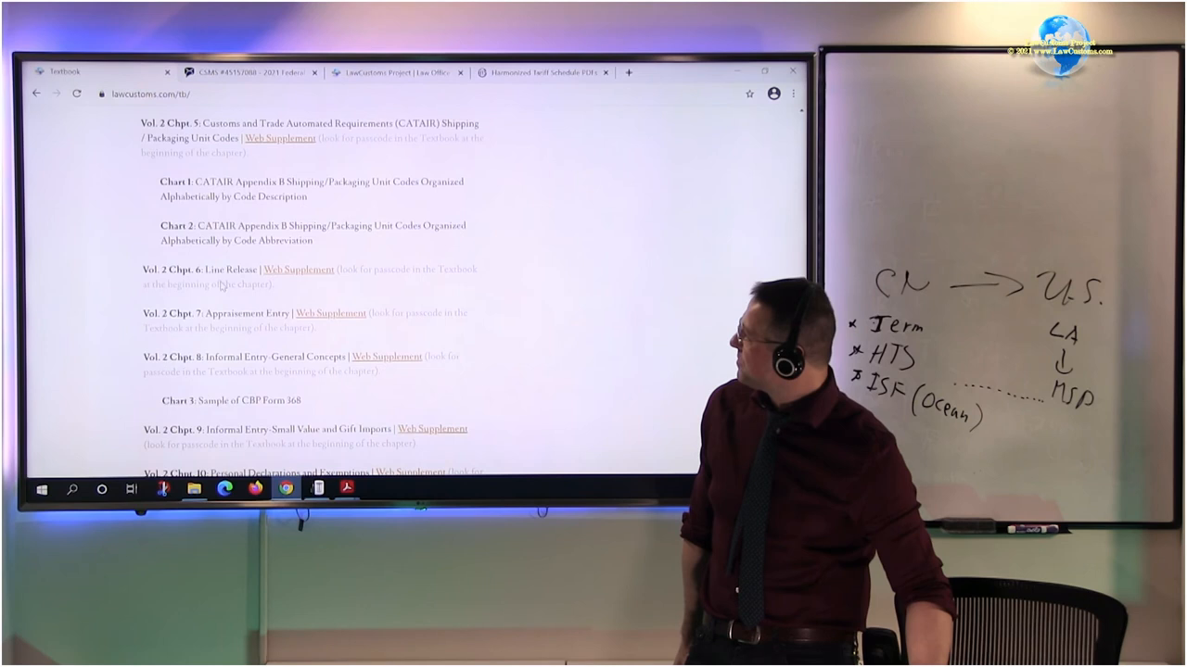
{"action": "scroll", "scroll_direction": "down", "scroll_amount": 3}
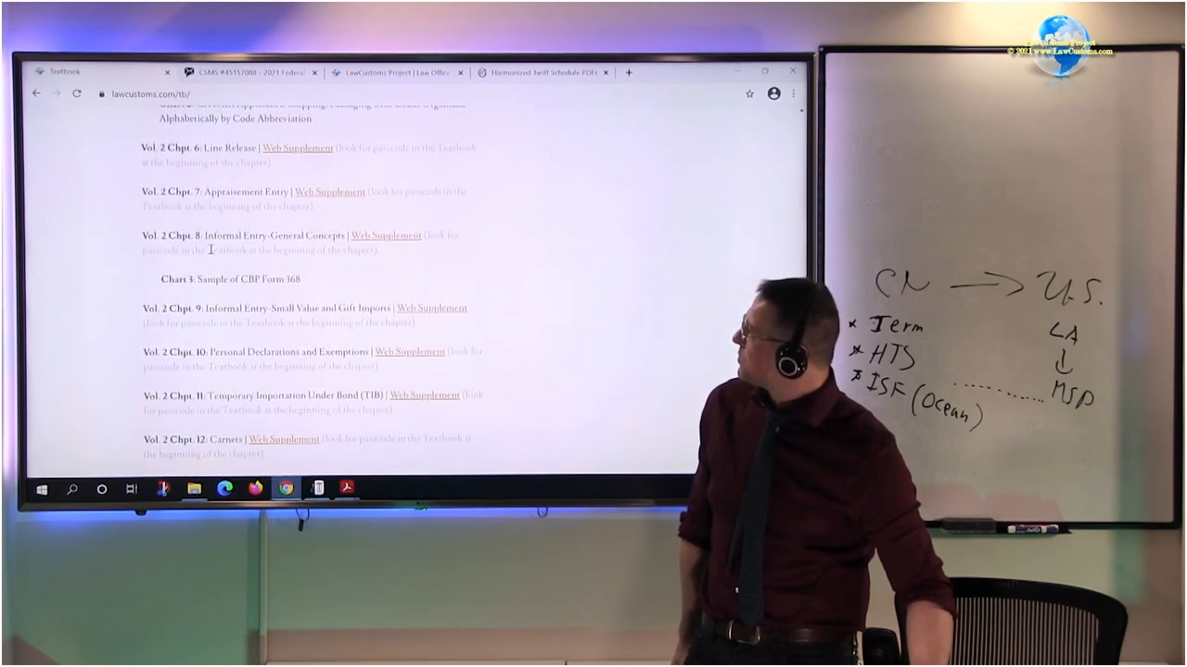
{"action": "scroll", "scroll_direction": "up", "scroll_amount": 3}
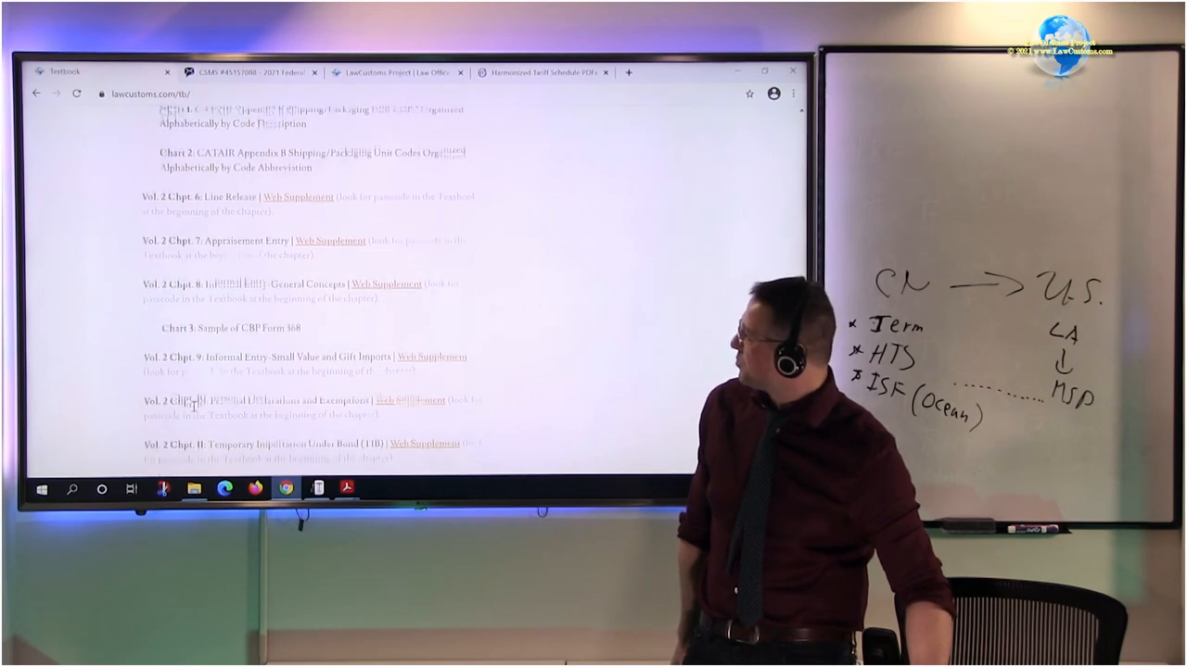
{"action": "scroll", "scroll_direction": "down", "scroll_amount": 3}
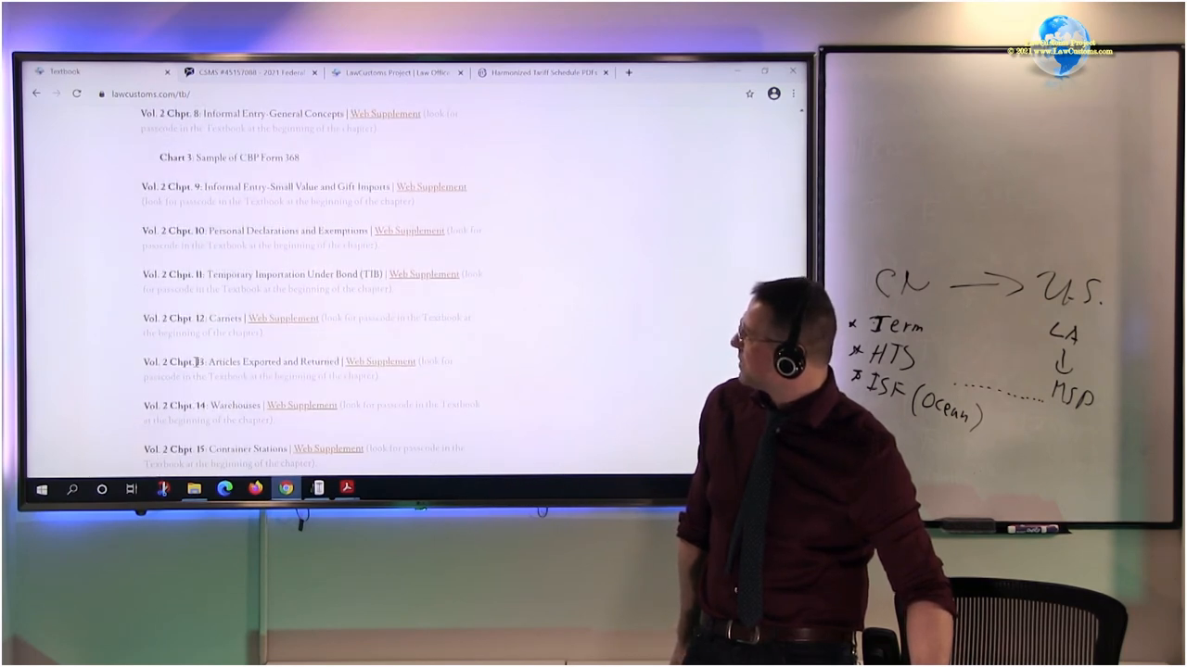
{"action": "scroll", "scroll_direction": "down", "scroll_amount": 3}
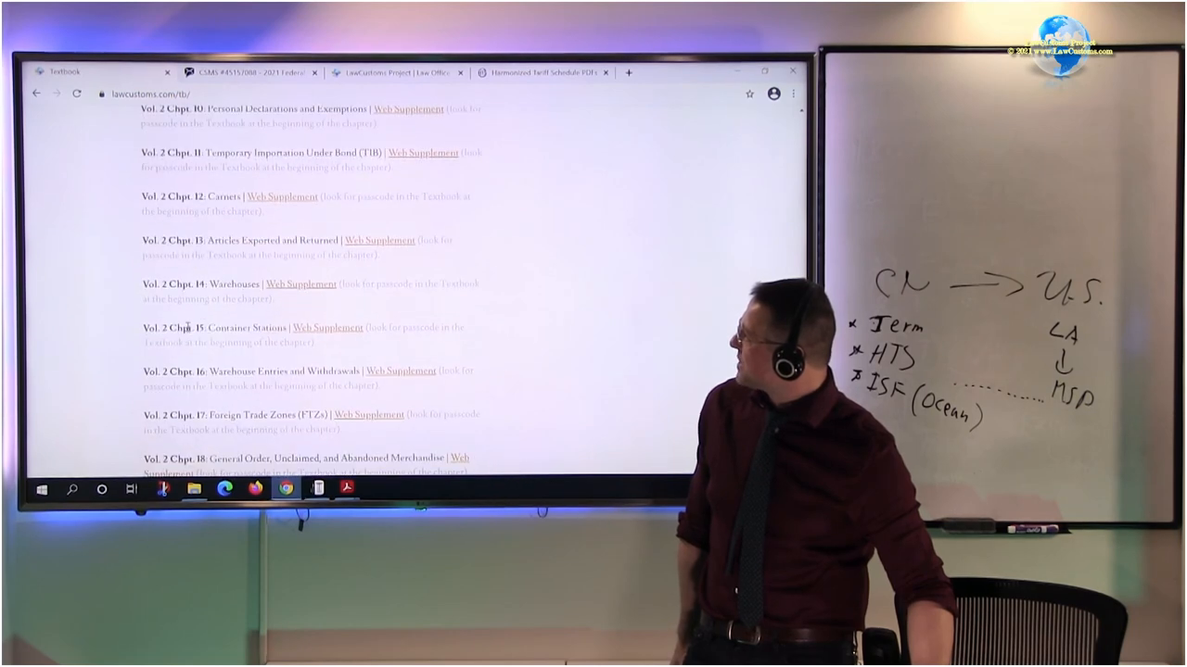
{"action": "scroll", "scroll_direction": "down", "scroll_amount": 3}
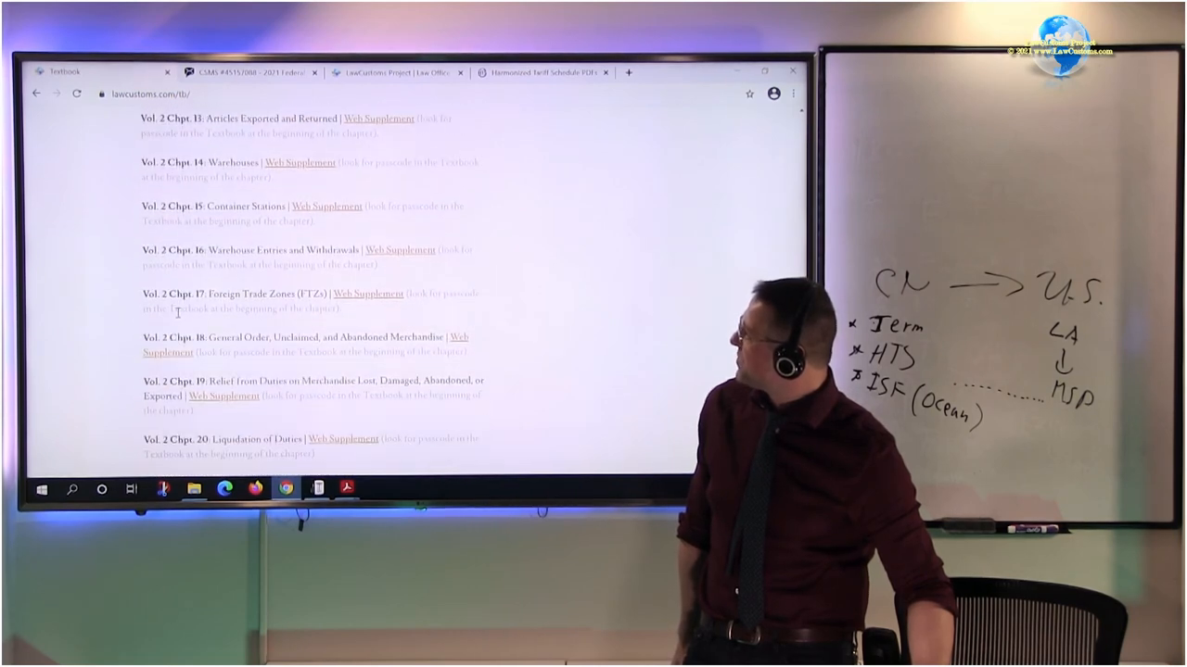
{"action": "scroll", "scroll_direction": "down", "scroll_amount": 3}
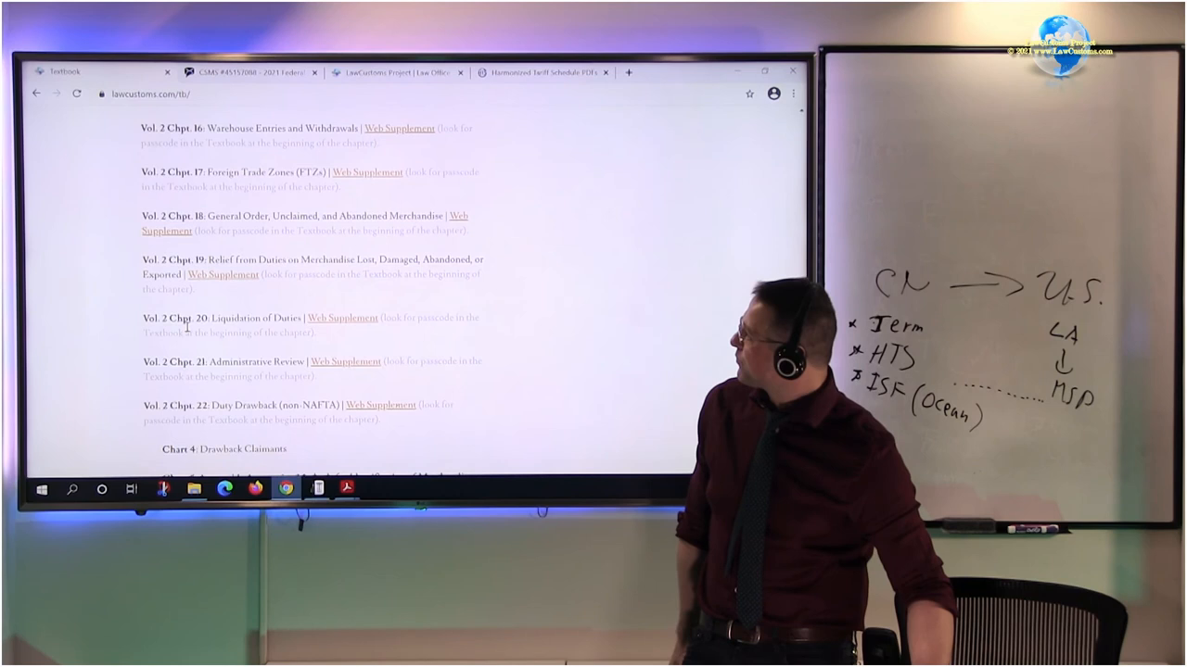
{"action": "scroll", "scroll_direction": "down", "scroll_amount": 3}
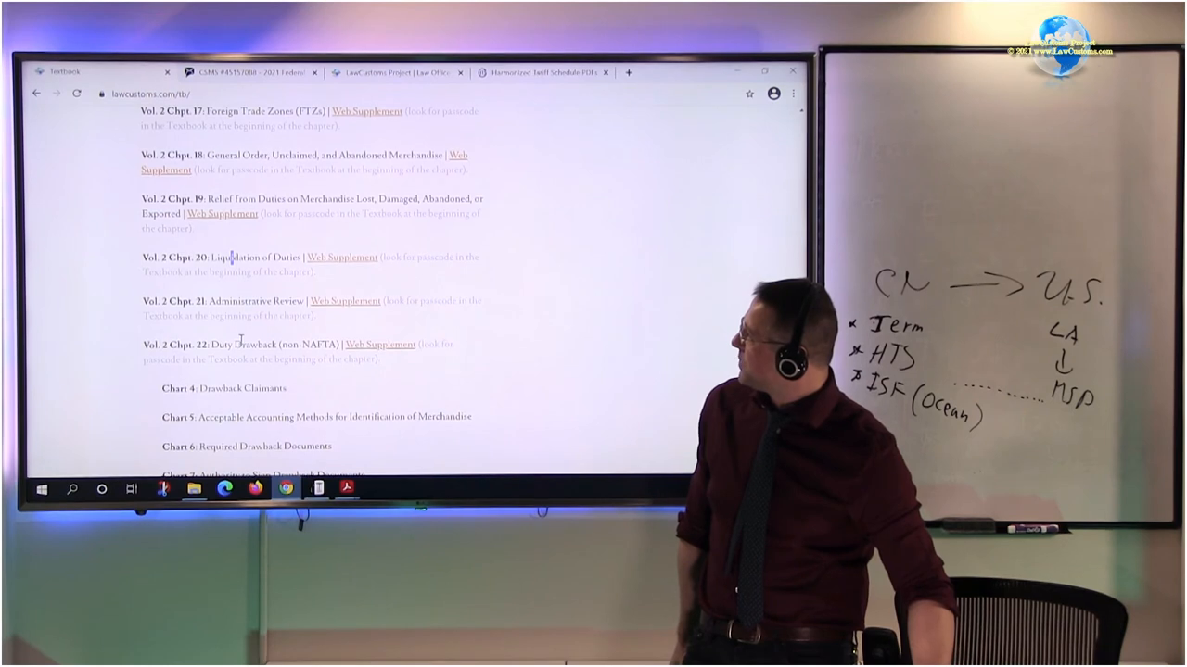
{"action": "double_click", "coordinate": [241, 301]}
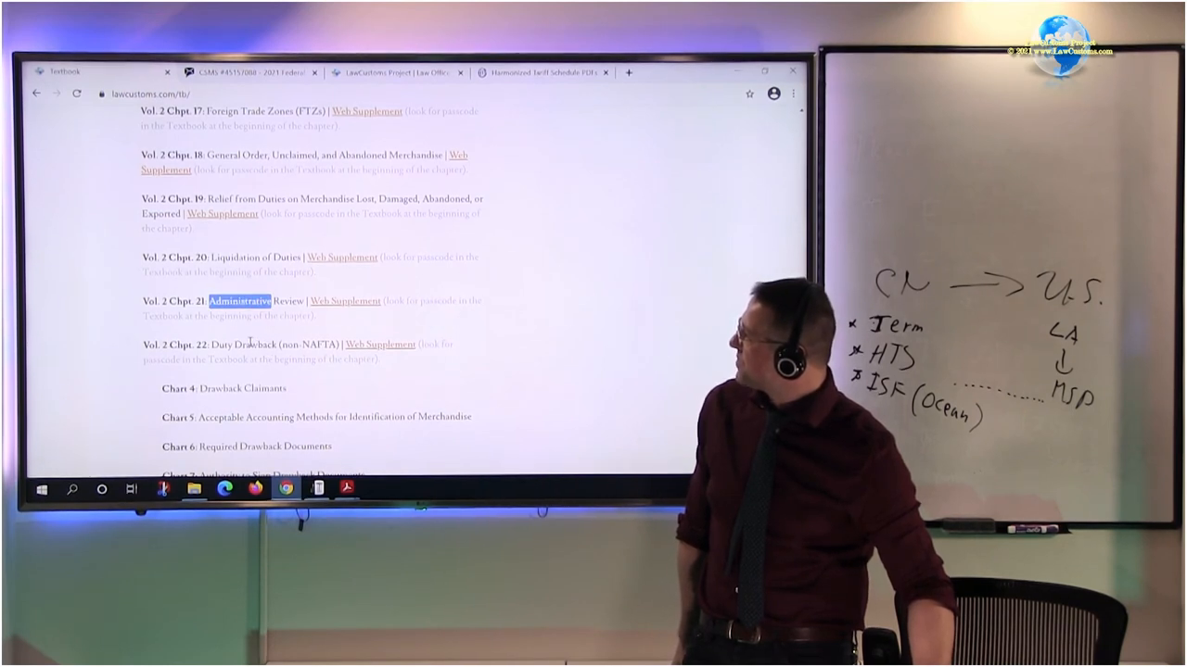
{"action": "scroll", "scroll_direction": "down", "scroll_amount": 3}
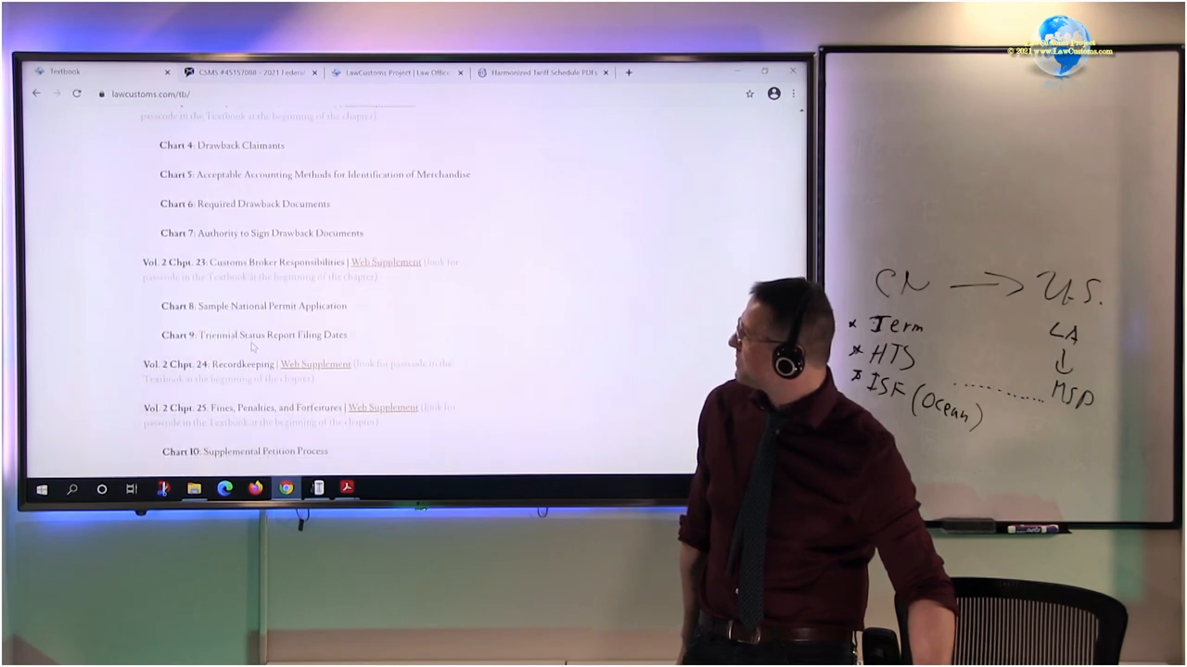
{"action": "scroll", "scroll_direction": "down", "scroll_amount": 3}
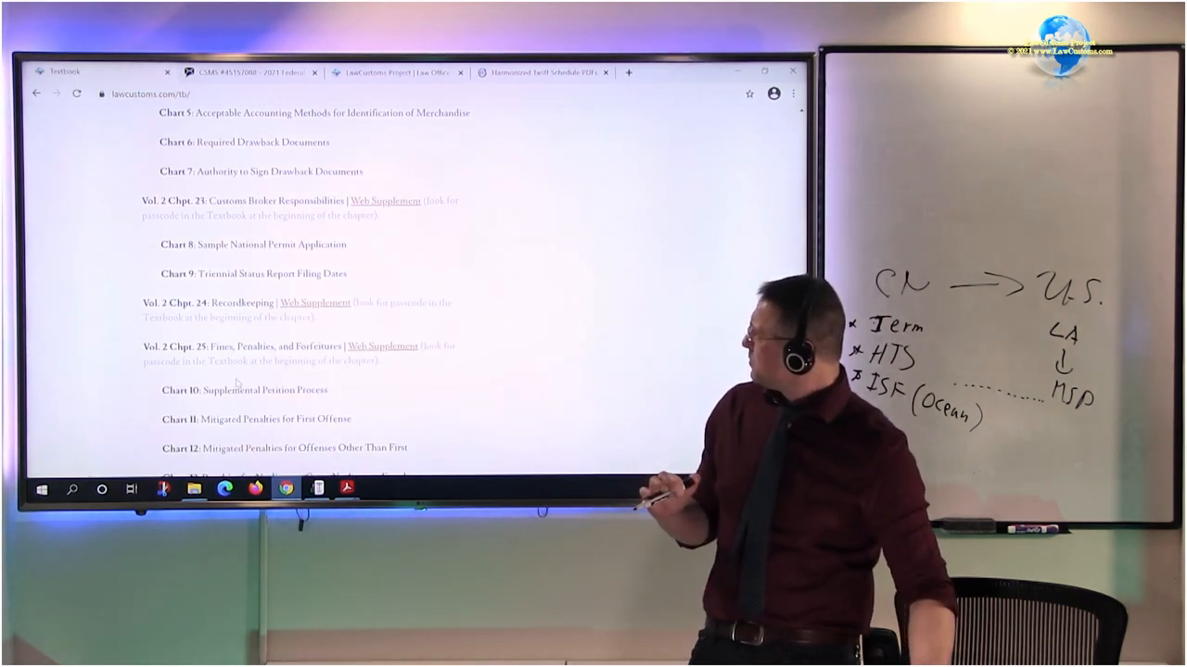
Step: Highlight 'Penalties' in Chapter 25, then scroll to Chapter 33 Flashcards and the copyright notice
{"action": "scroll", "scroll_direction": "down", "scroll_amount": 3}
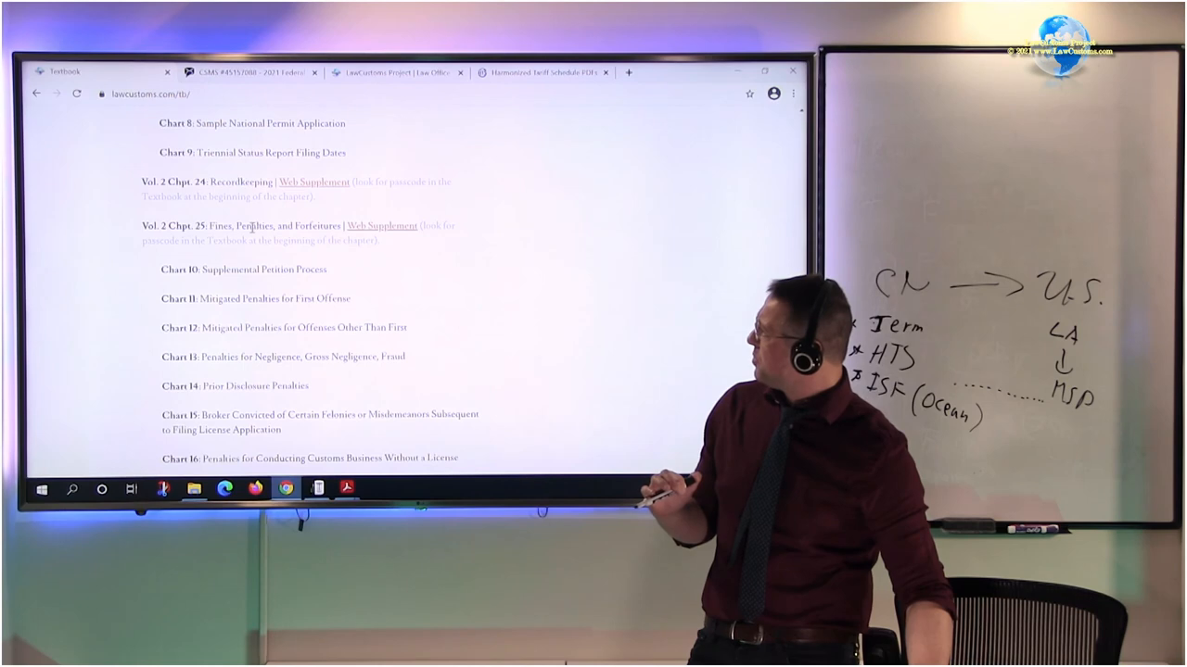
{"action": "double_click", "coordinate": [254, 225]}
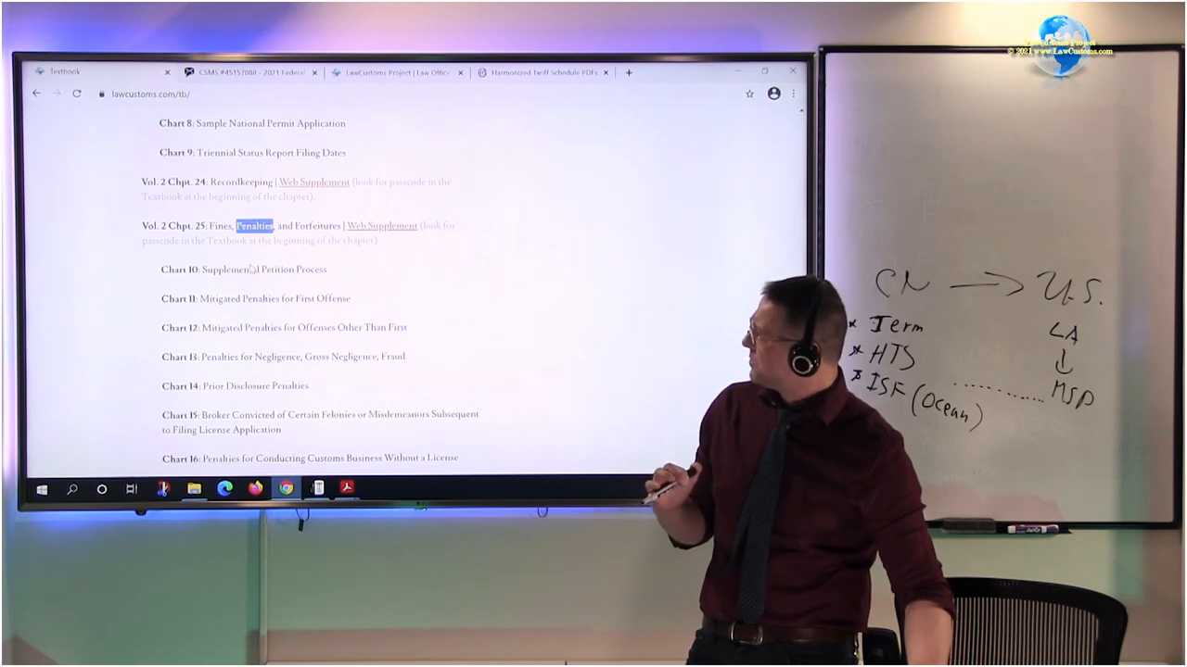
{"action": "scroll", "scroll_direction": "down", "scroll_amount": 3}
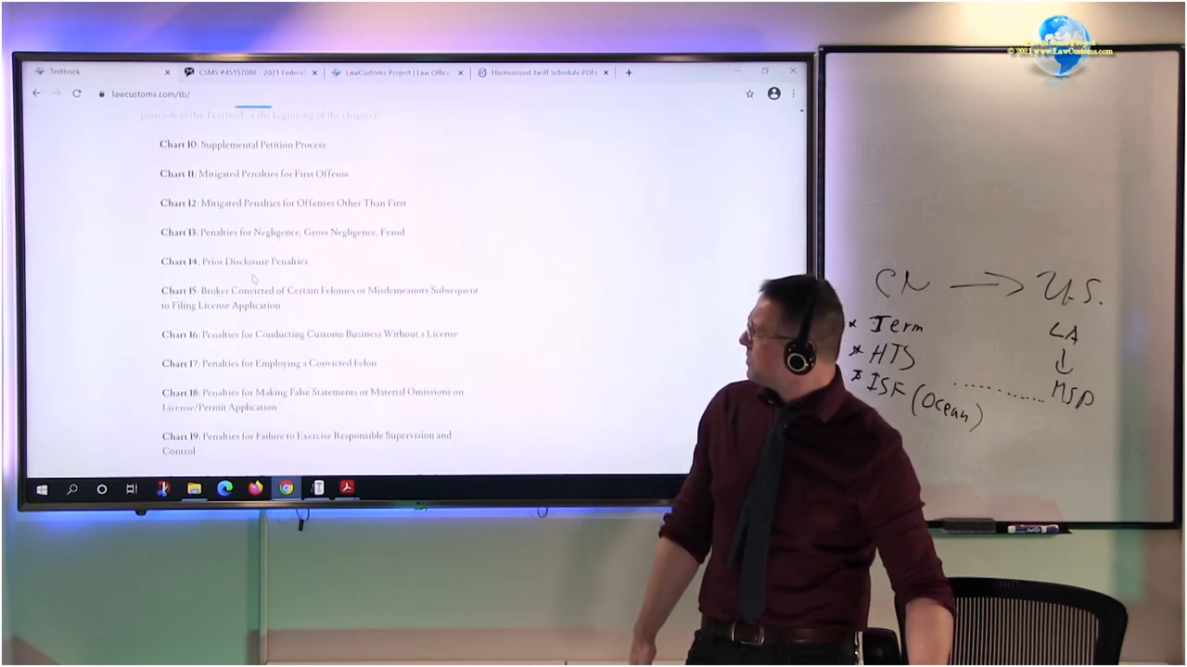
{"action": "scroll", "scroll_direction": "down", "scroll_amount": 3}
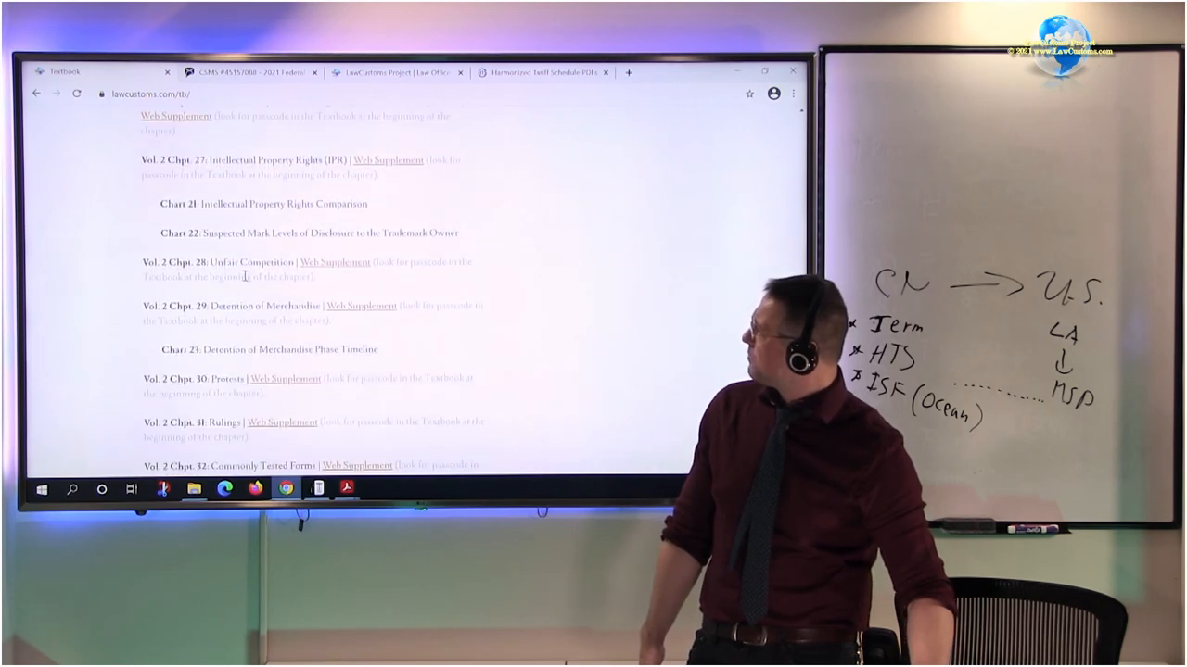
{"action": "scroll", "scroll_direction": "down", "scroll_amount": 3}
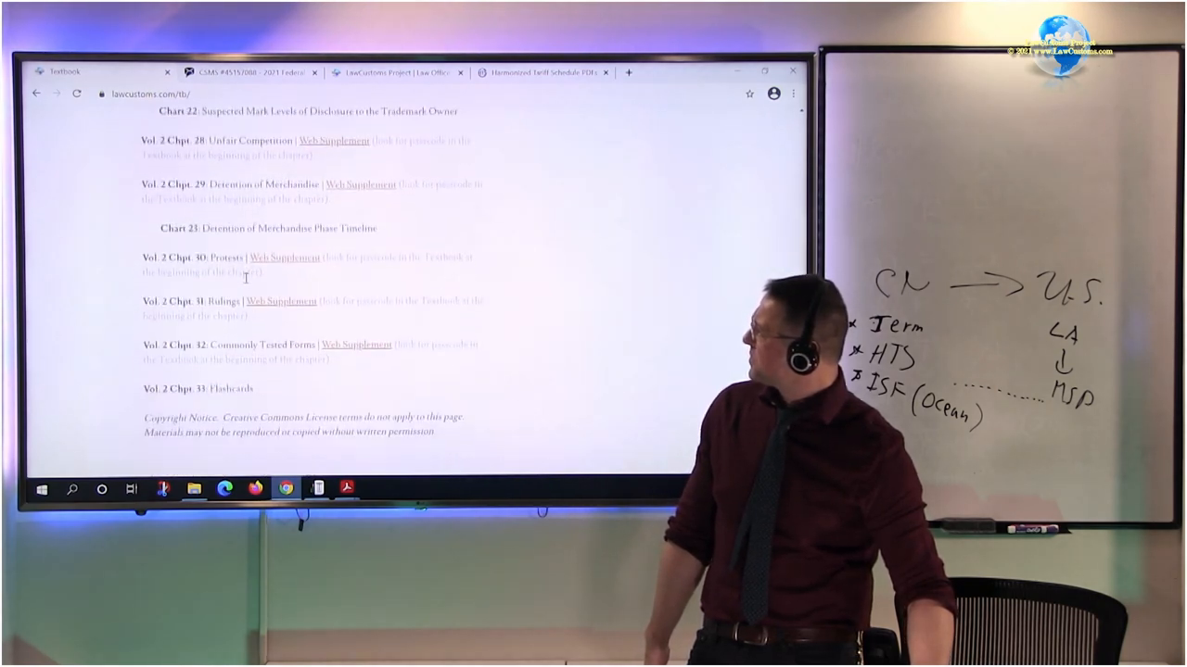
{"action": "scroll", "scroll_direction": "down", "scroll_amount": 3}
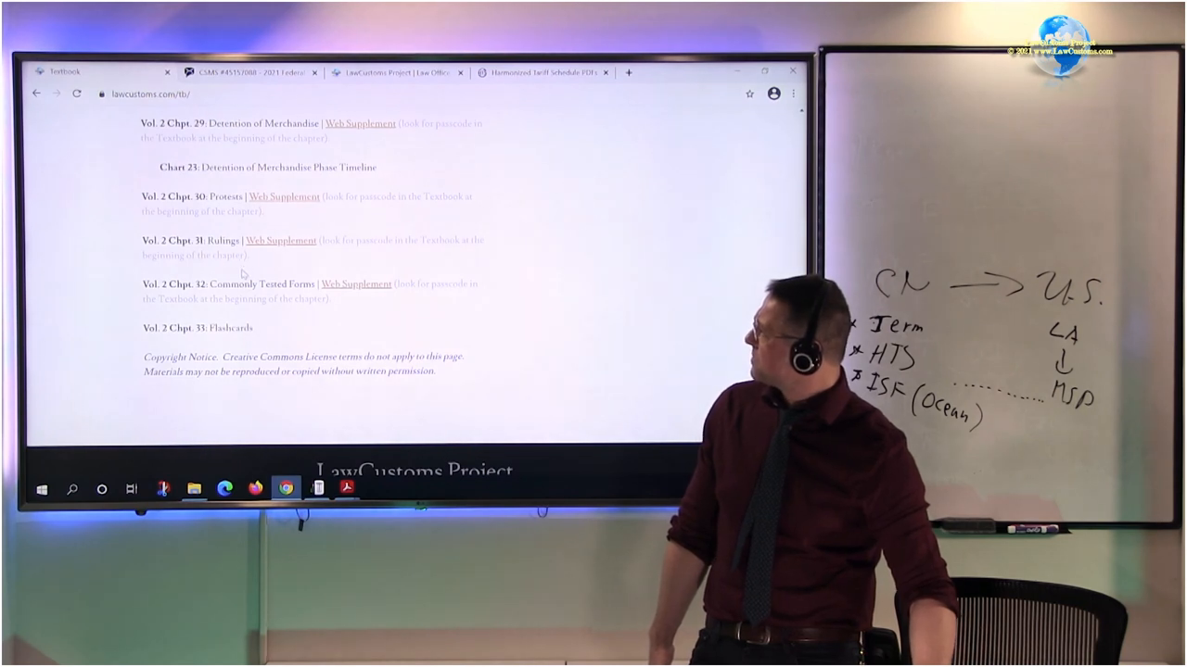